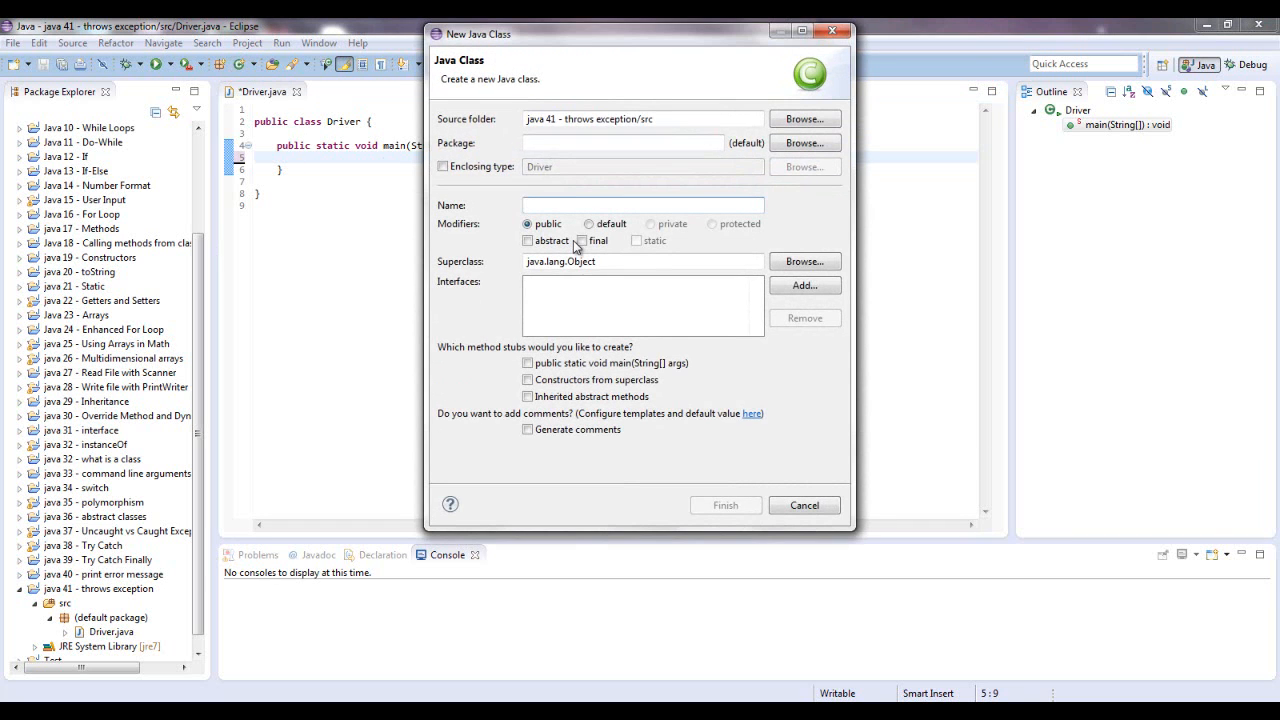
# Step: Create a new class named Thing in the project's default package
pyautogui.write('Thi')
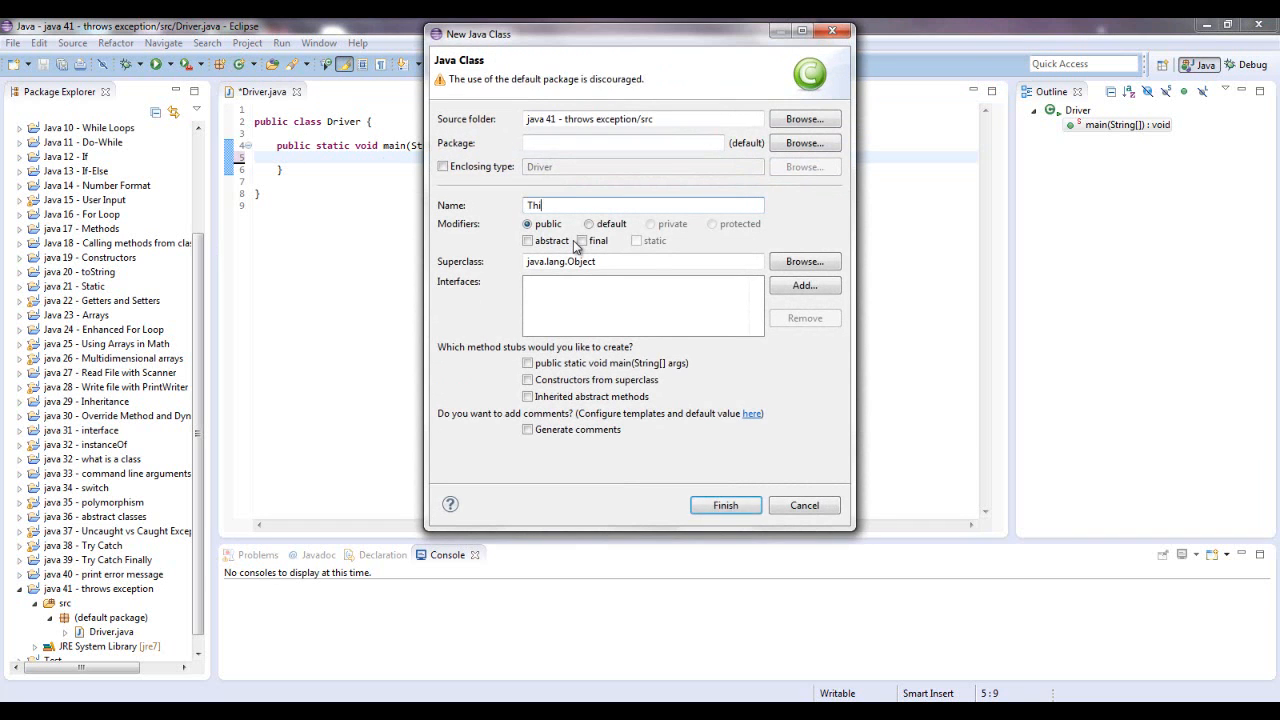
pyautogui.click(725, 505)
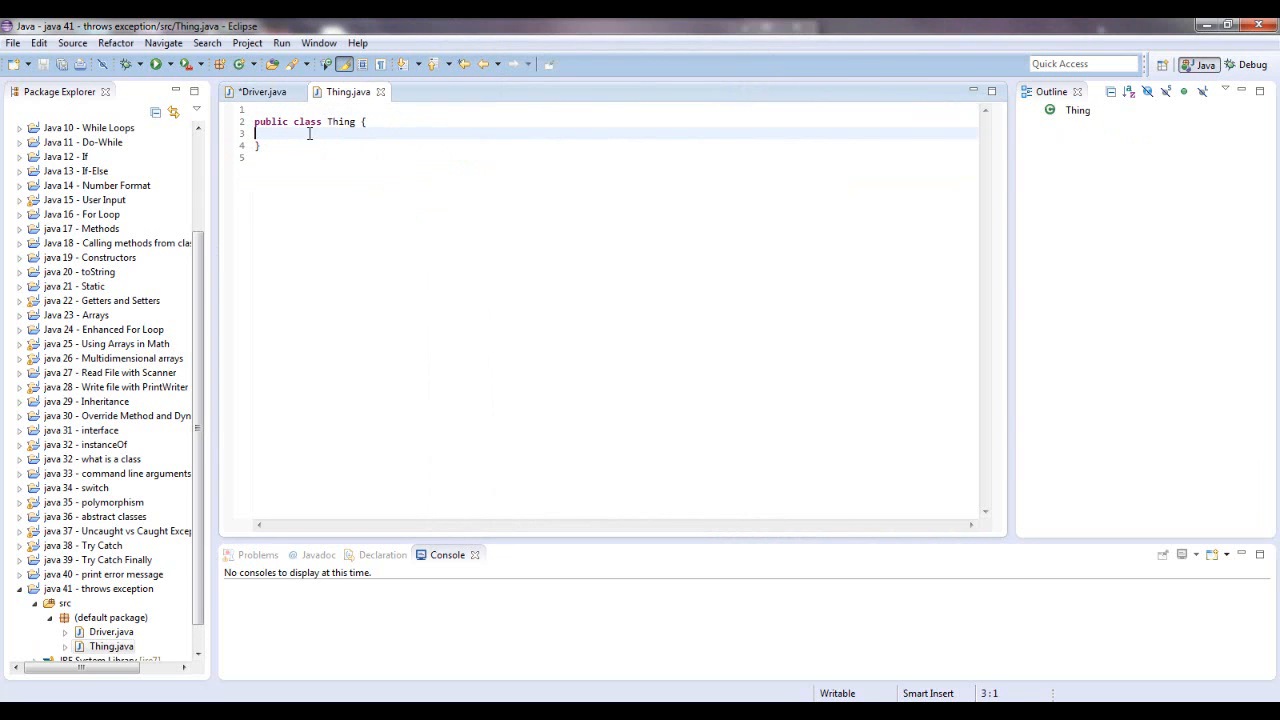
# Step: Write public void start() in Thing that prints "Thing started..." via sysout
pyautogui.write('public')
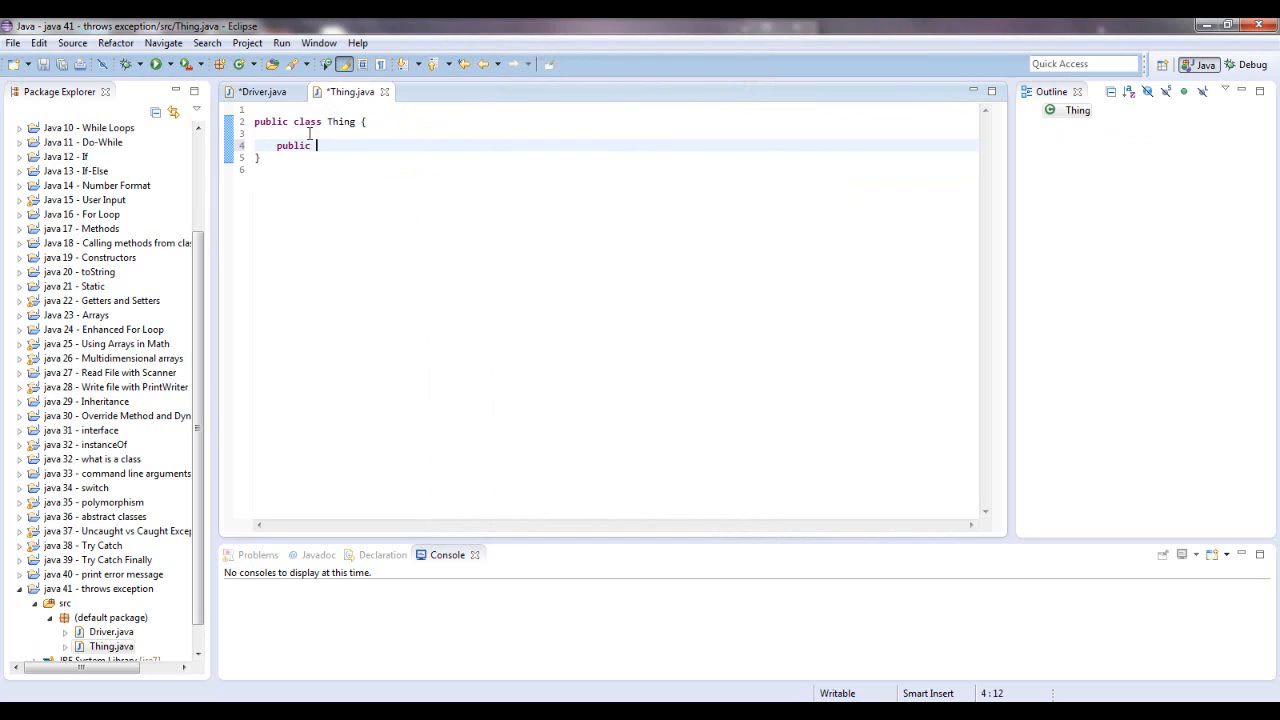
pyautogui.write('s')
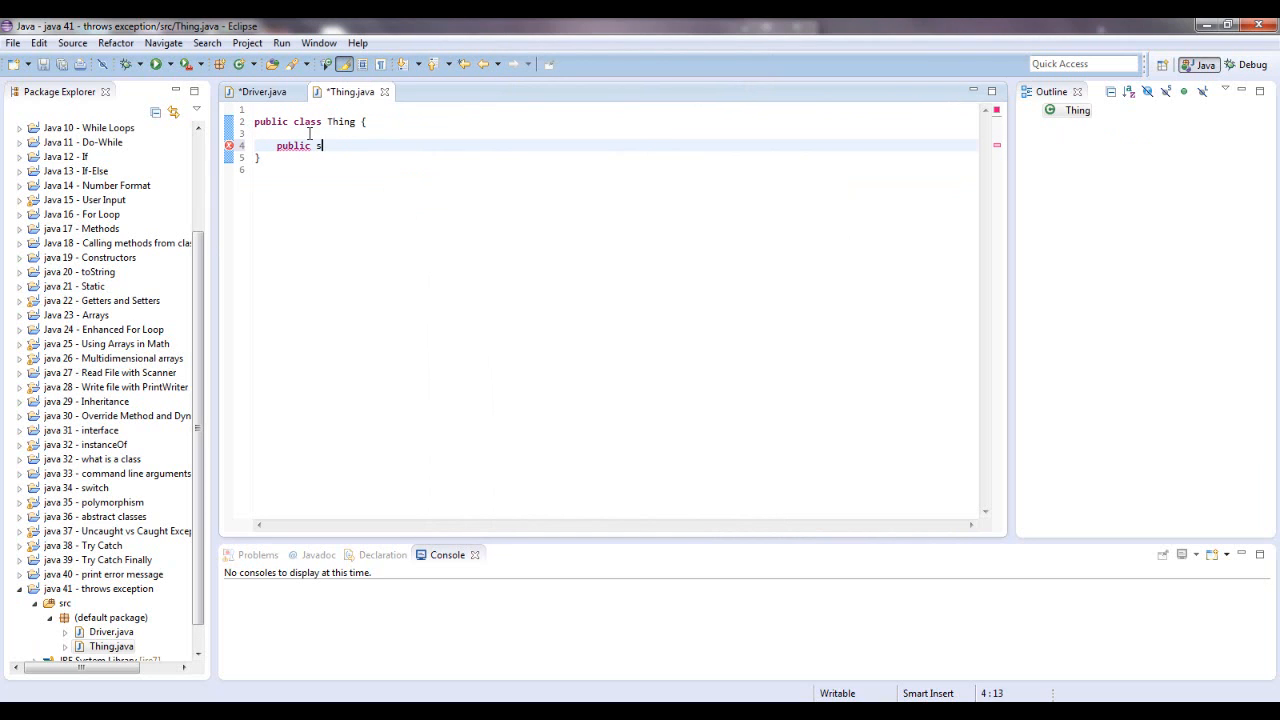
pyautogui.write('void sta')
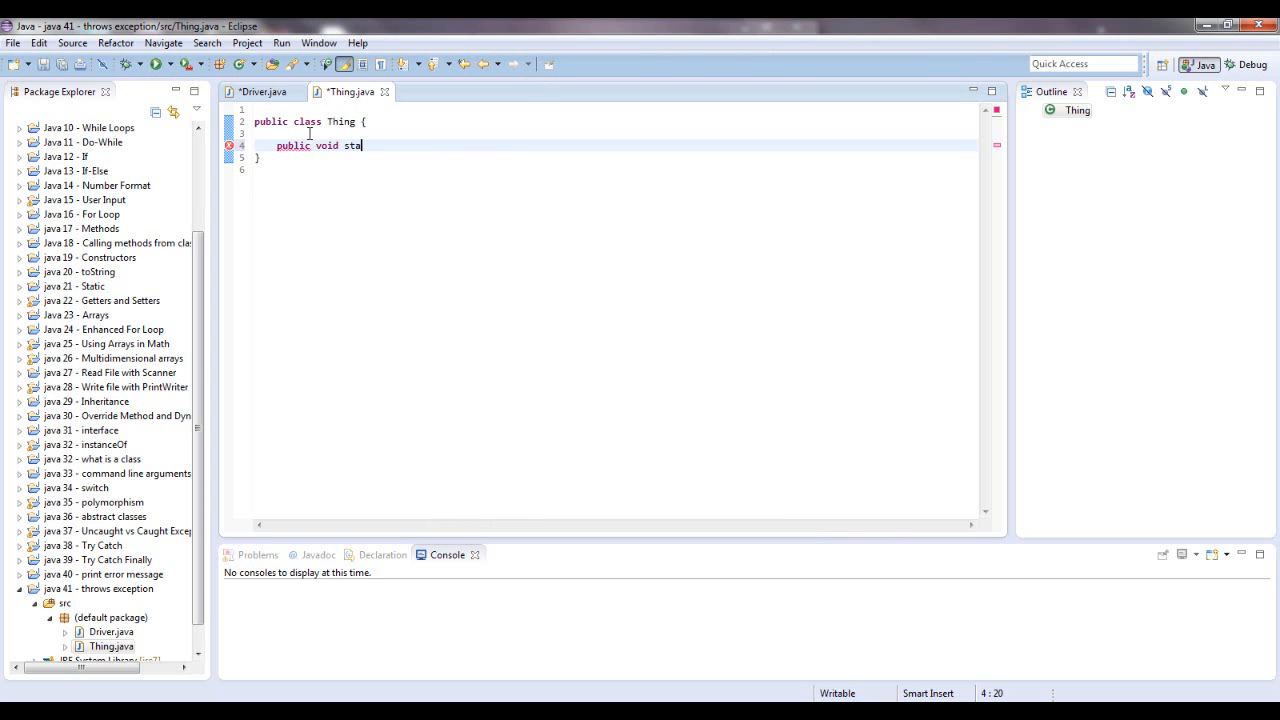
pyautogui.write('rt(){')
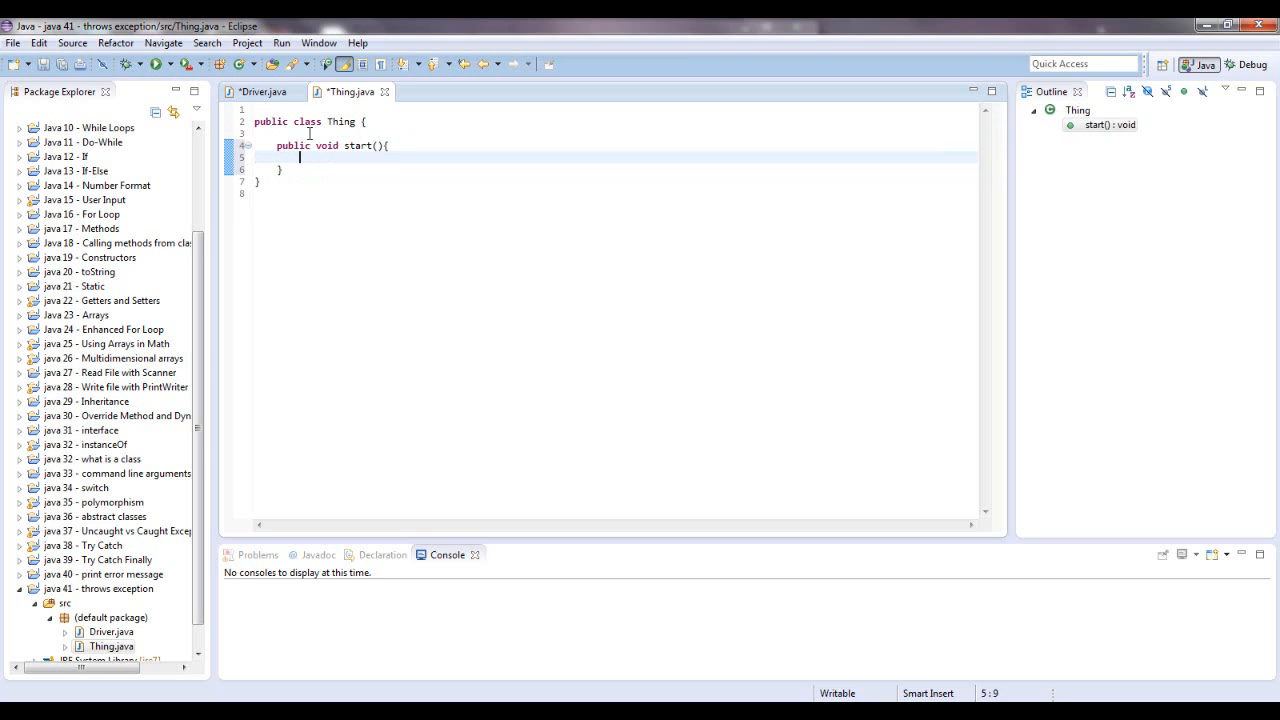
pyautogui.write('systou')
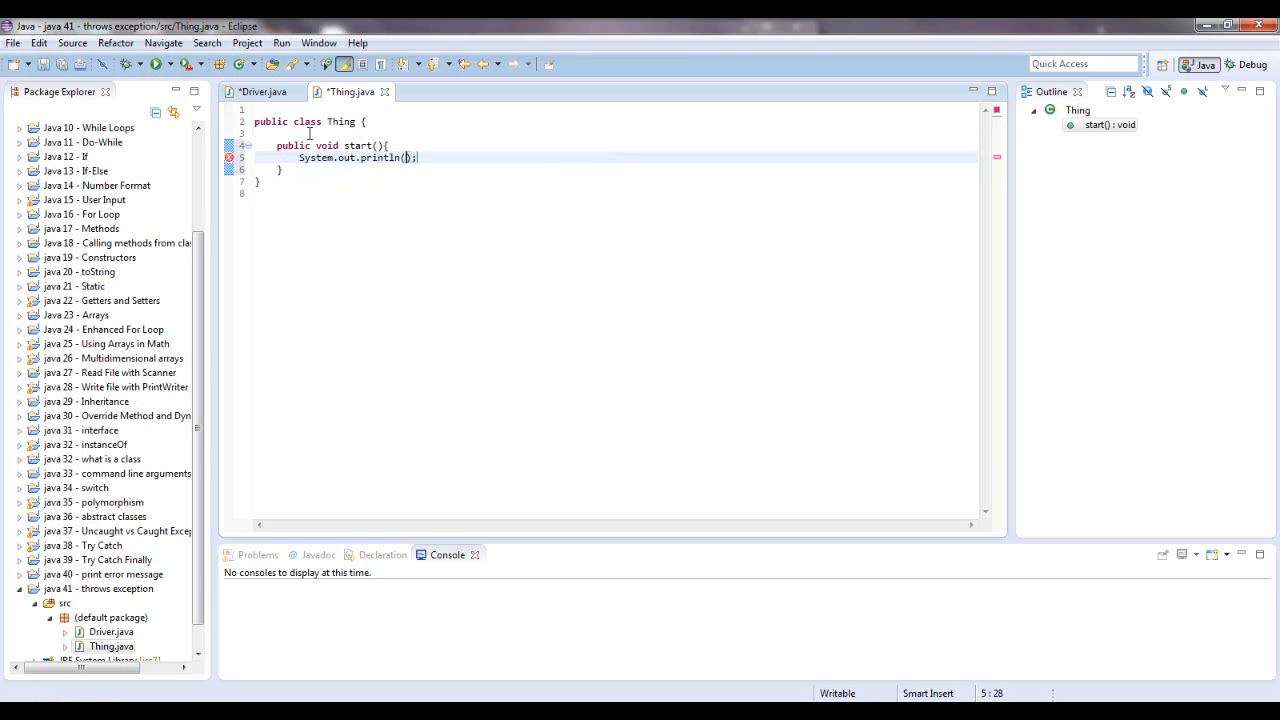
pyautogui.write('"Thing st')
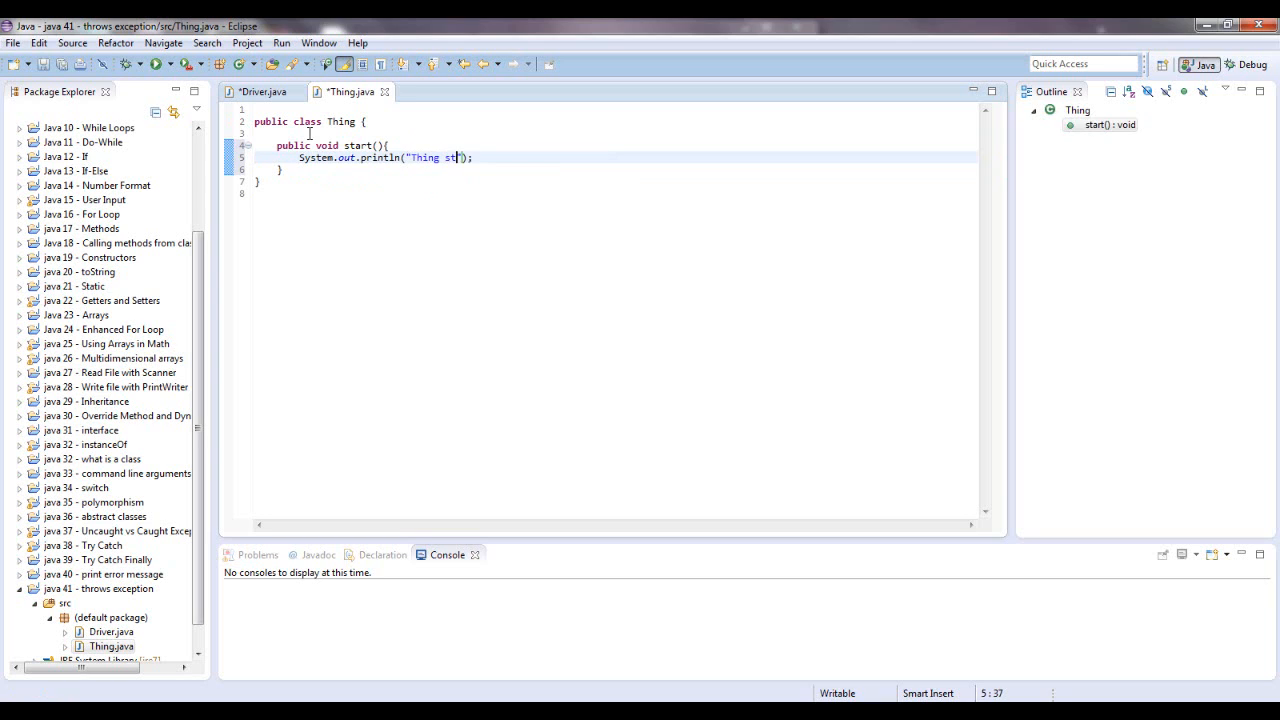
pyautogui.write('a')
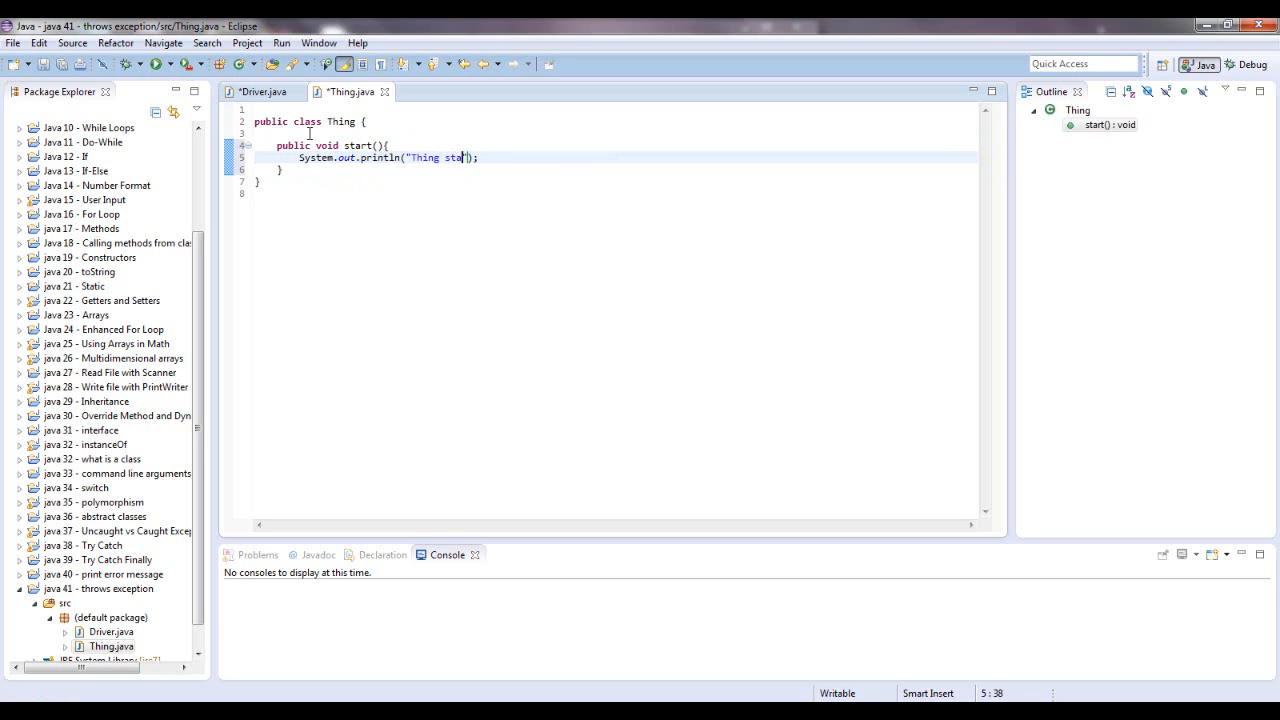
pyautogui.write('rted...')
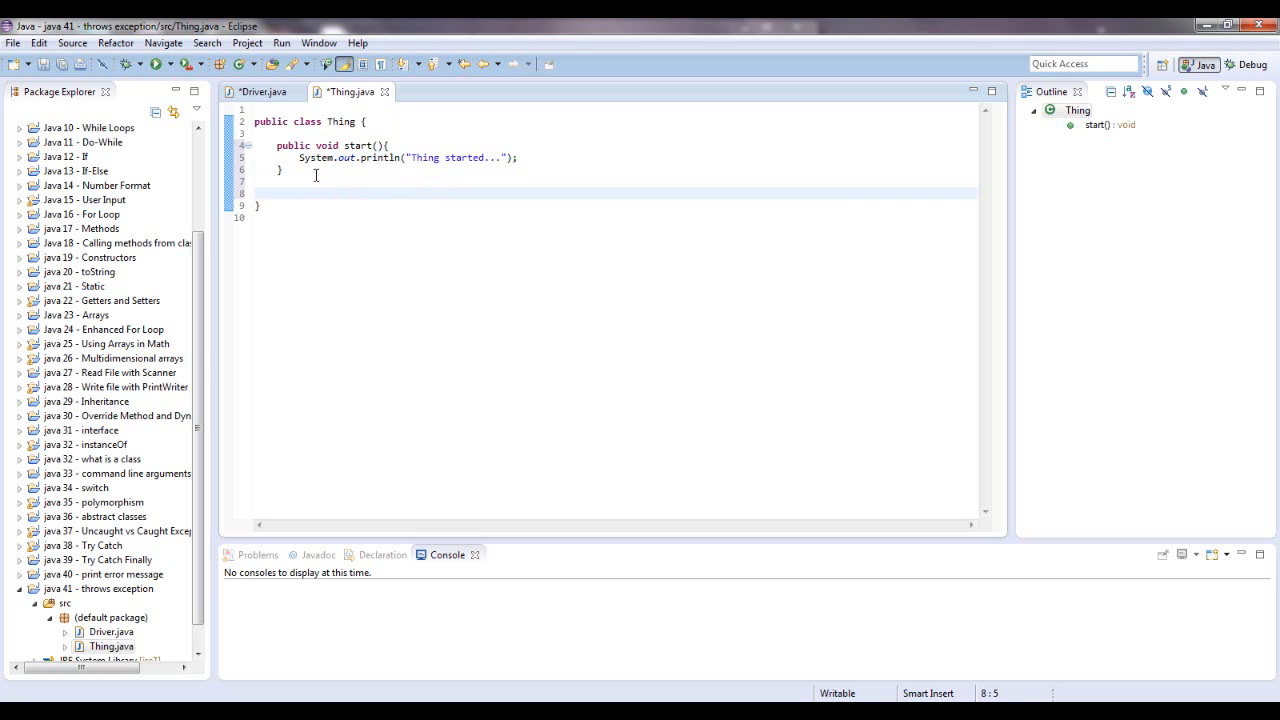
# Step: Write public void sleep() in Thing that calls Thread.sleep(1000)
pyautogui.write('p')
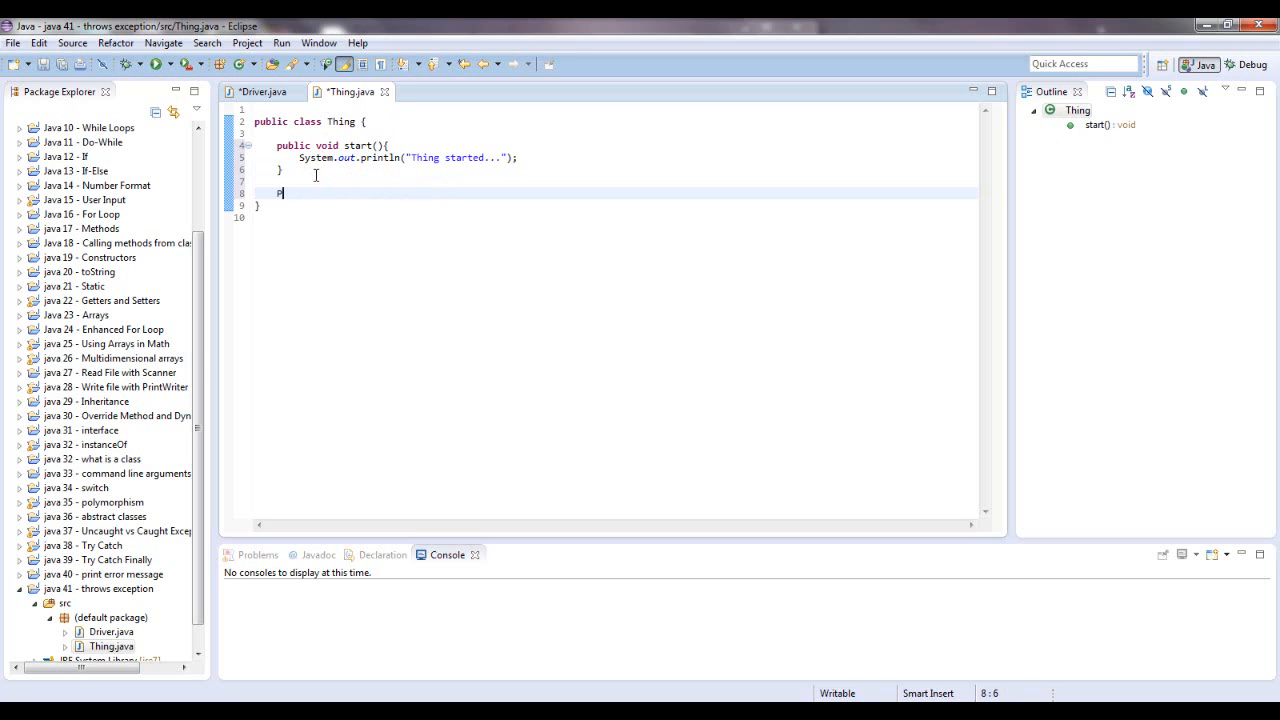
pyautogui.write('ublic void')
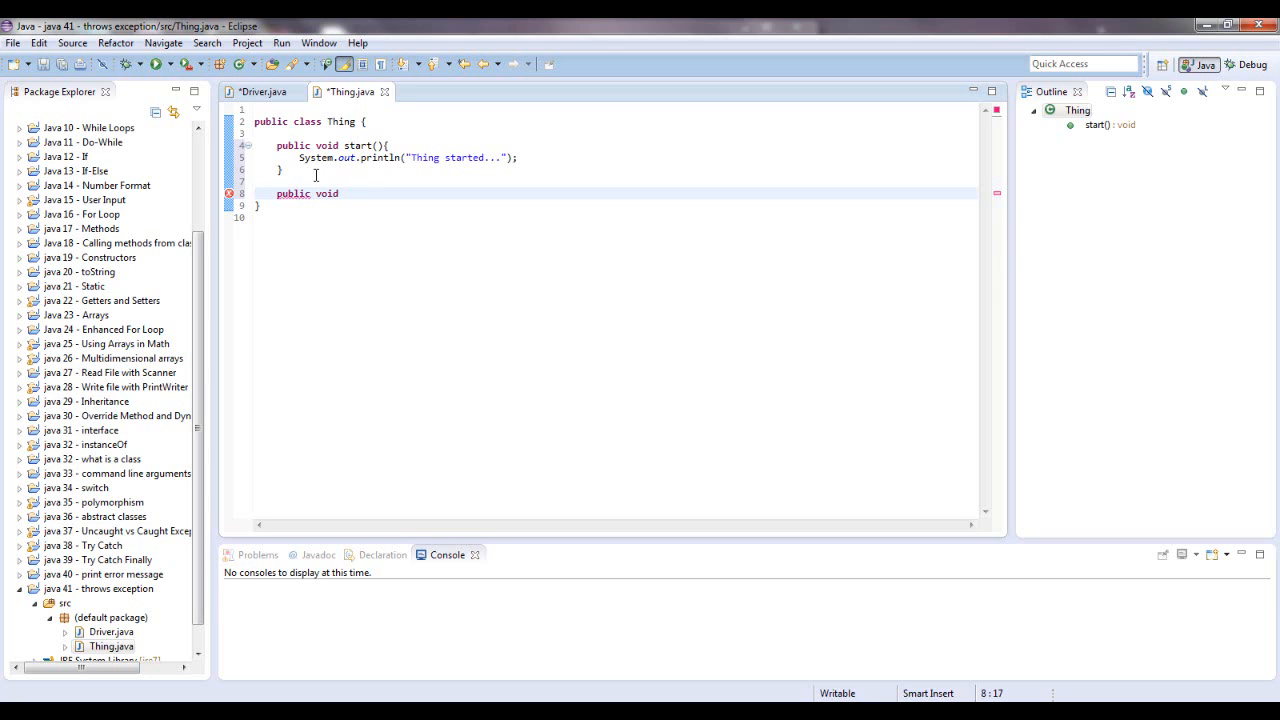
pyautogui.write('sle')
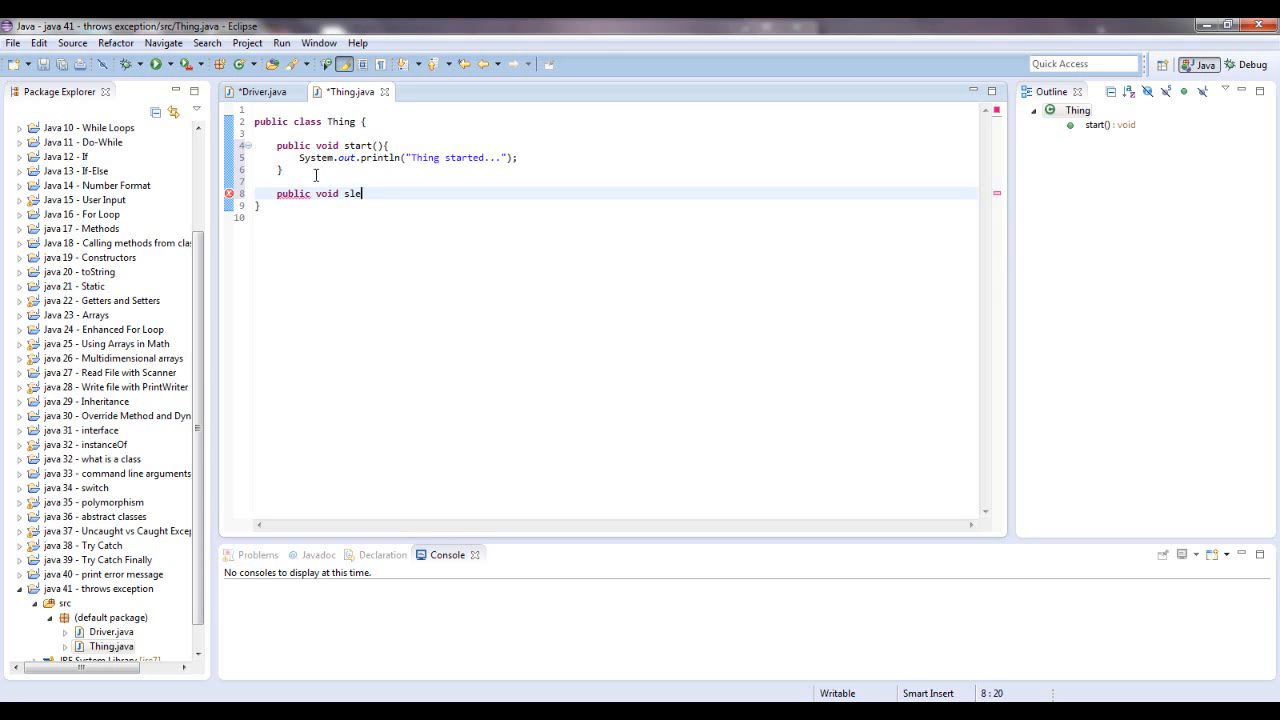
pyautogui.write('ep(){')
pyautogui.write('Thread.sl')
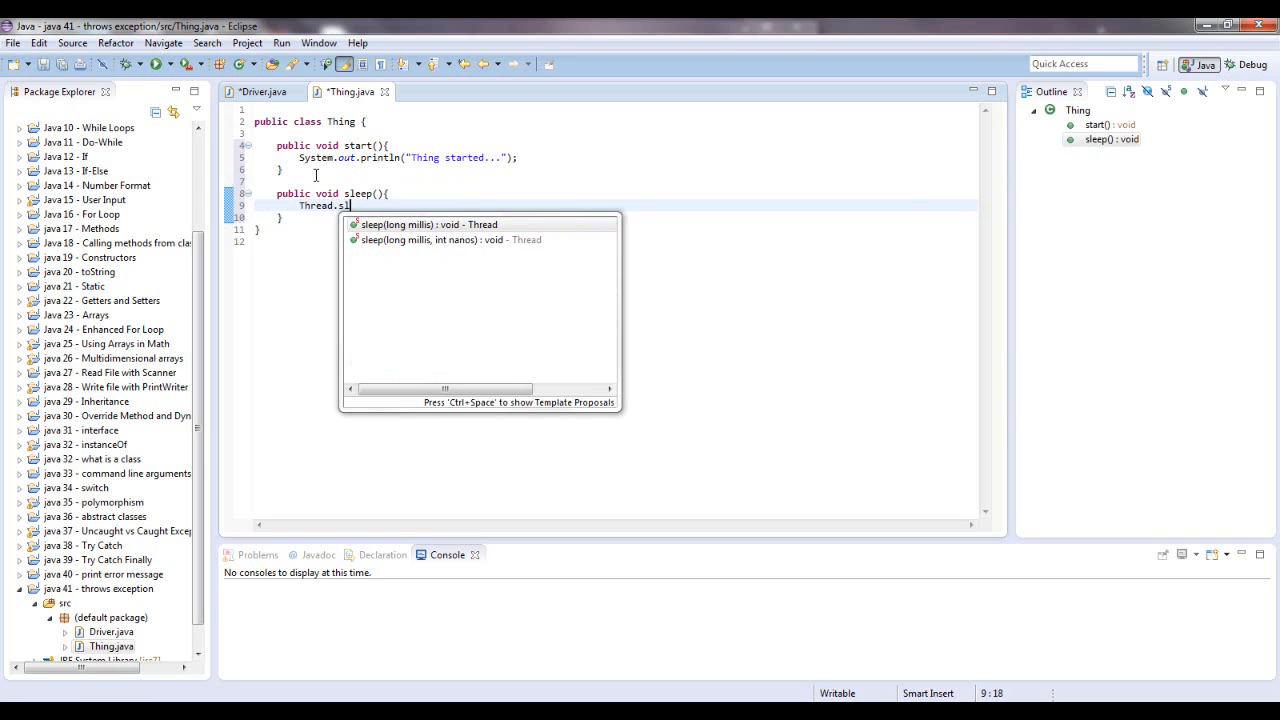
pyautogui.moveTo(428, 224)
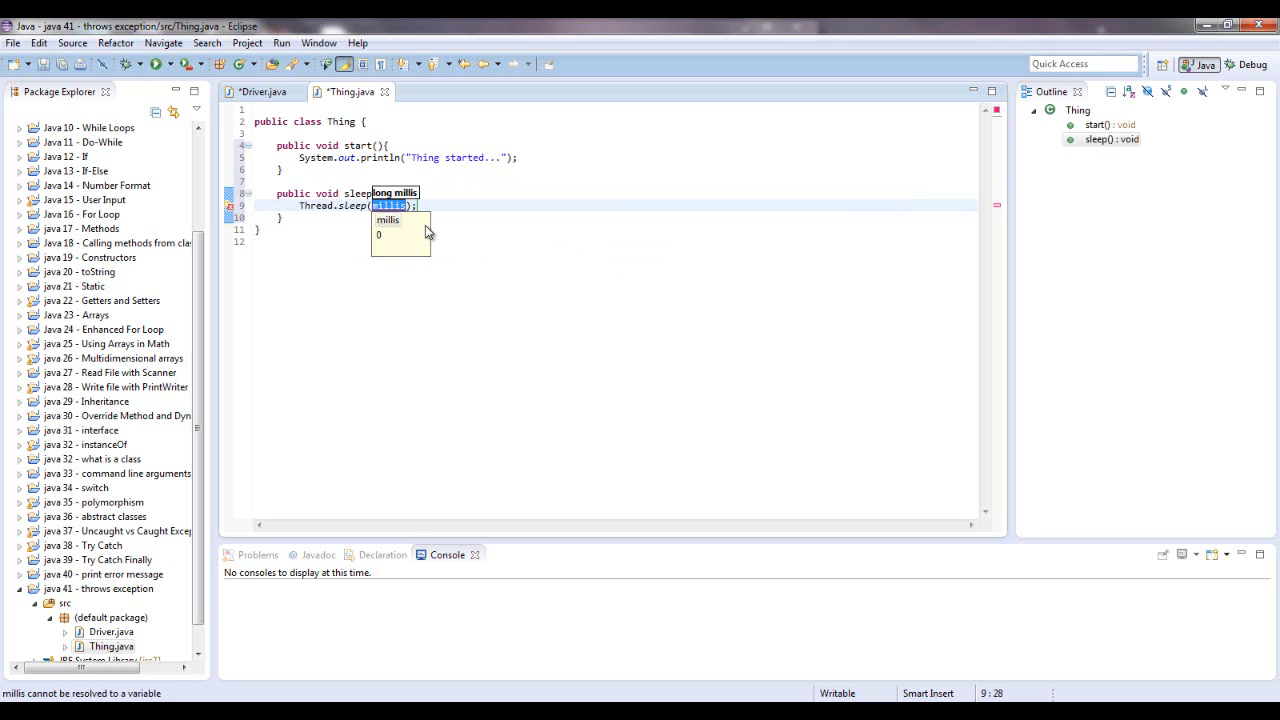
pyautogui.write('1000')
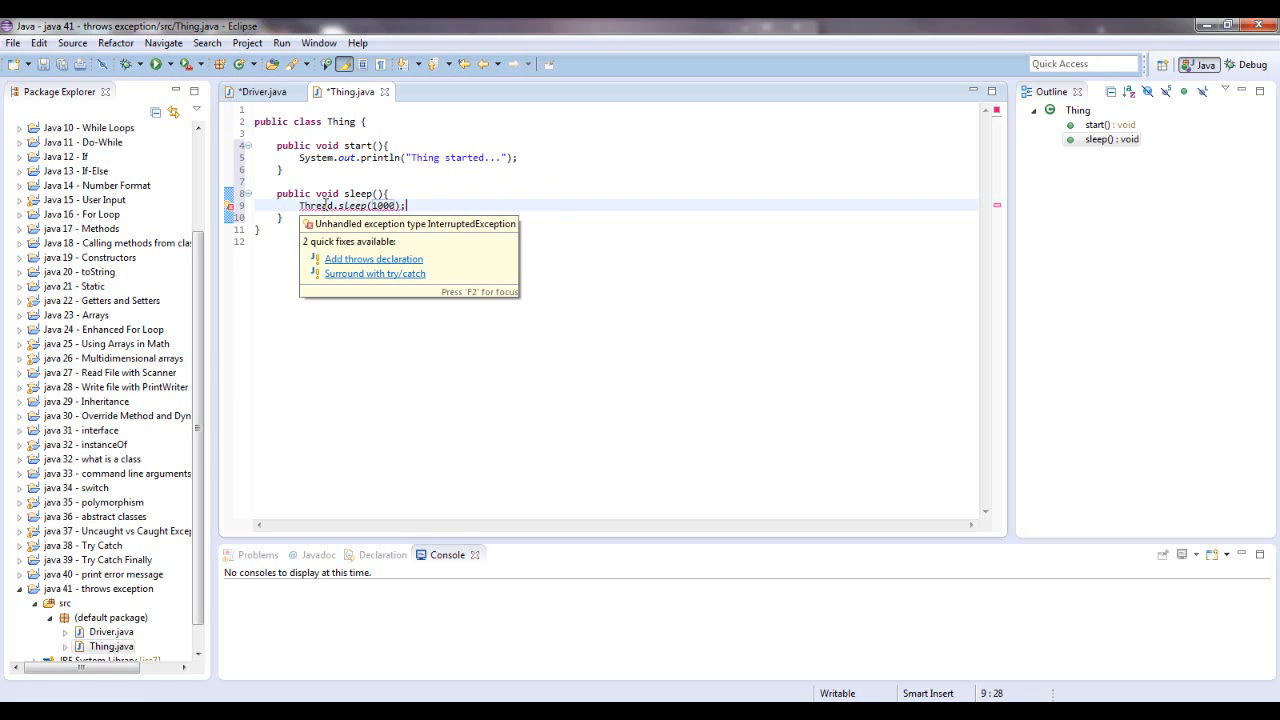
pyautogui.moveTo(407, 225)
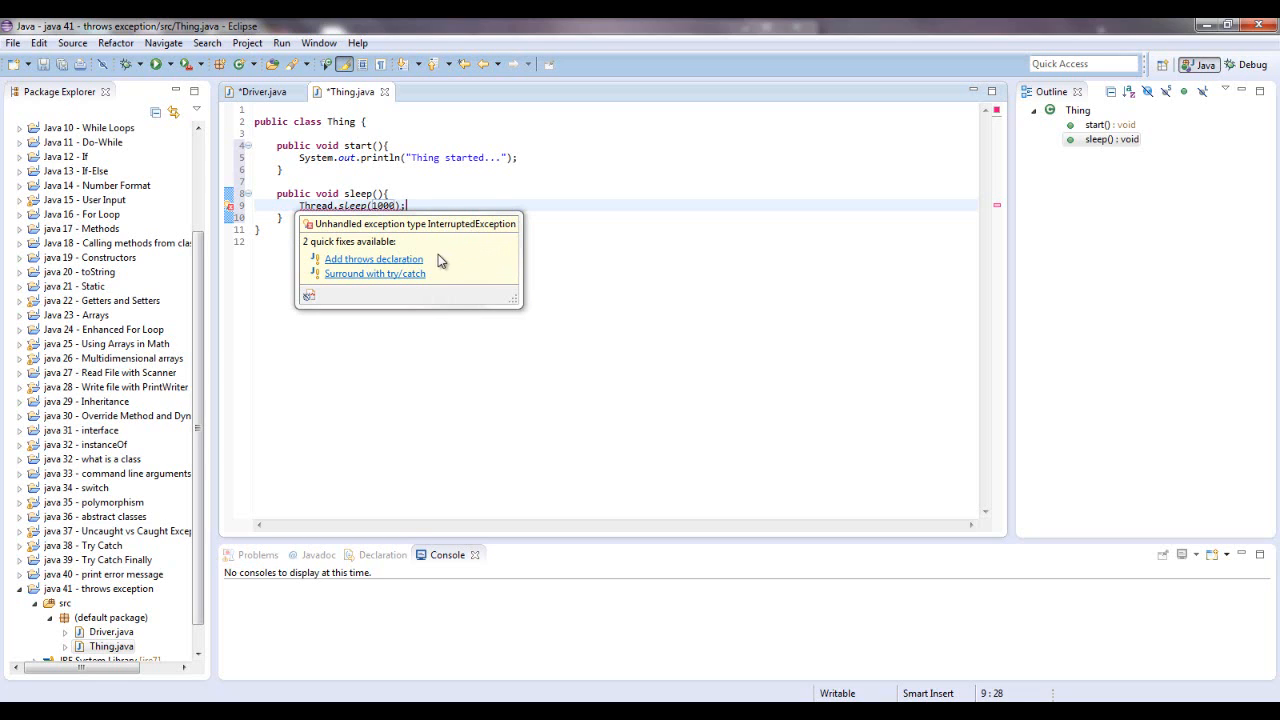
pyautogui.moveTo(420, 283)
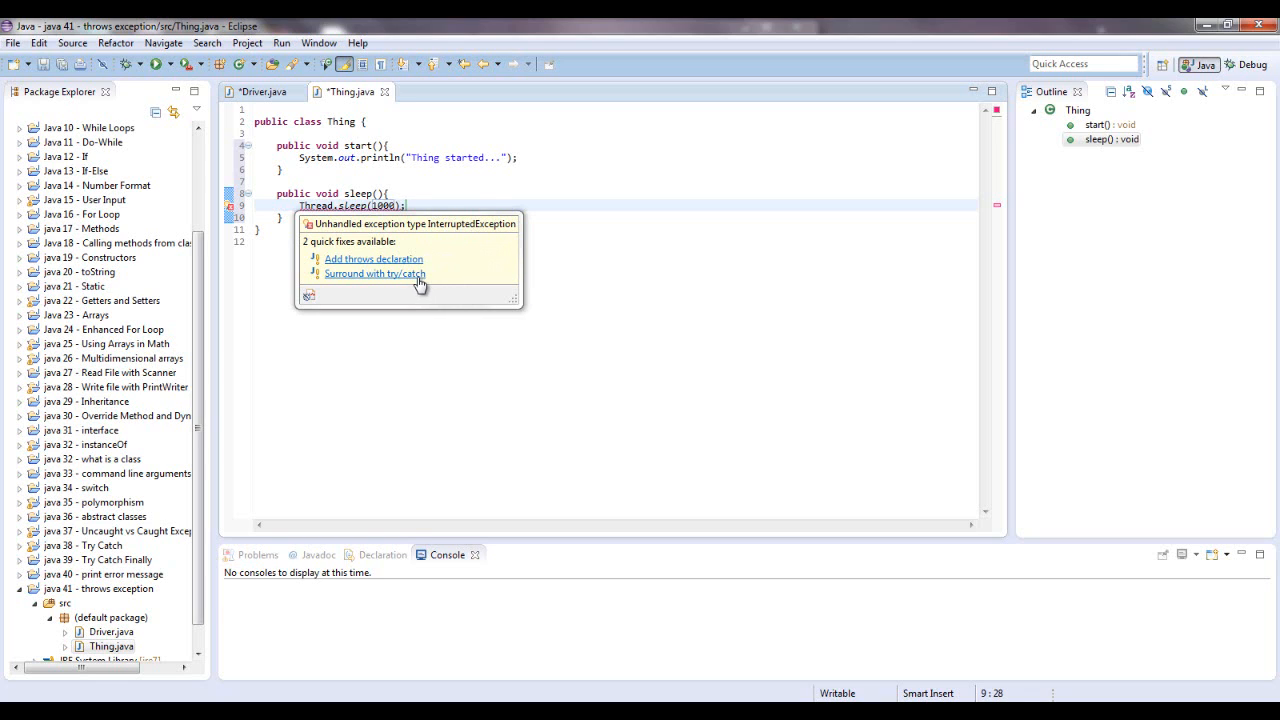
pyautogui.moveTo(430, 282)
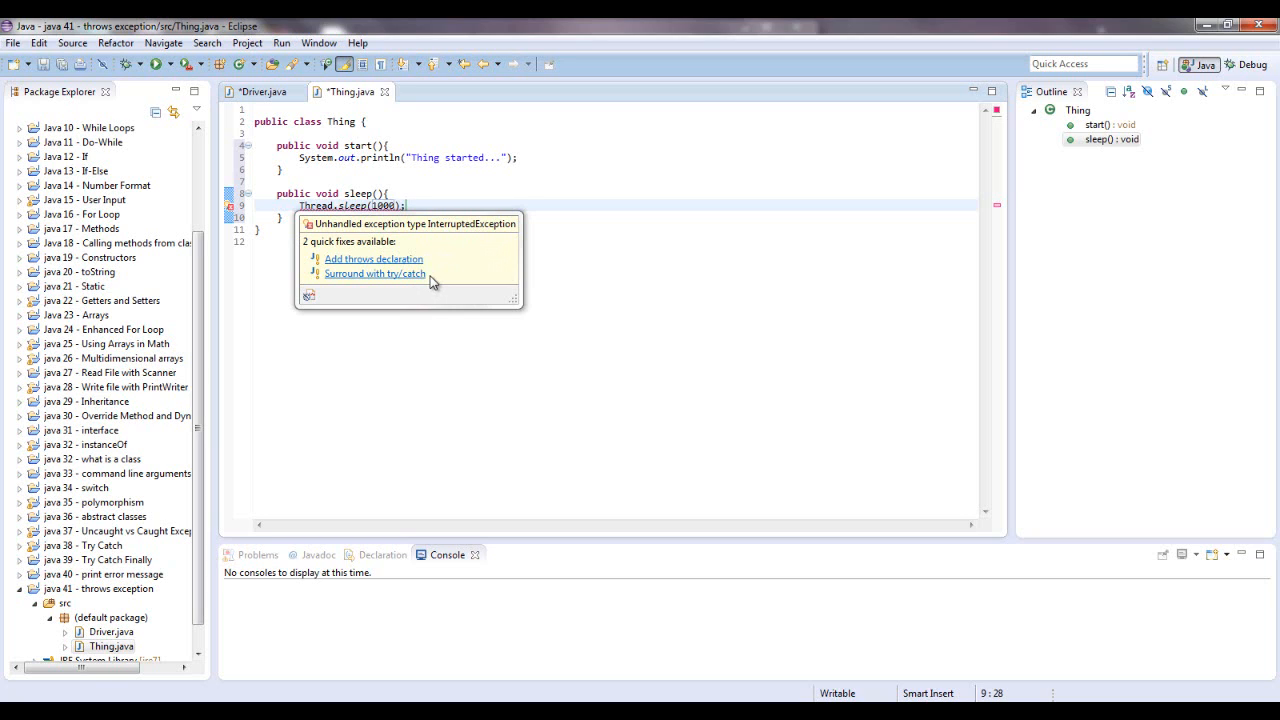
pyautogui.moveTo(434, 278)
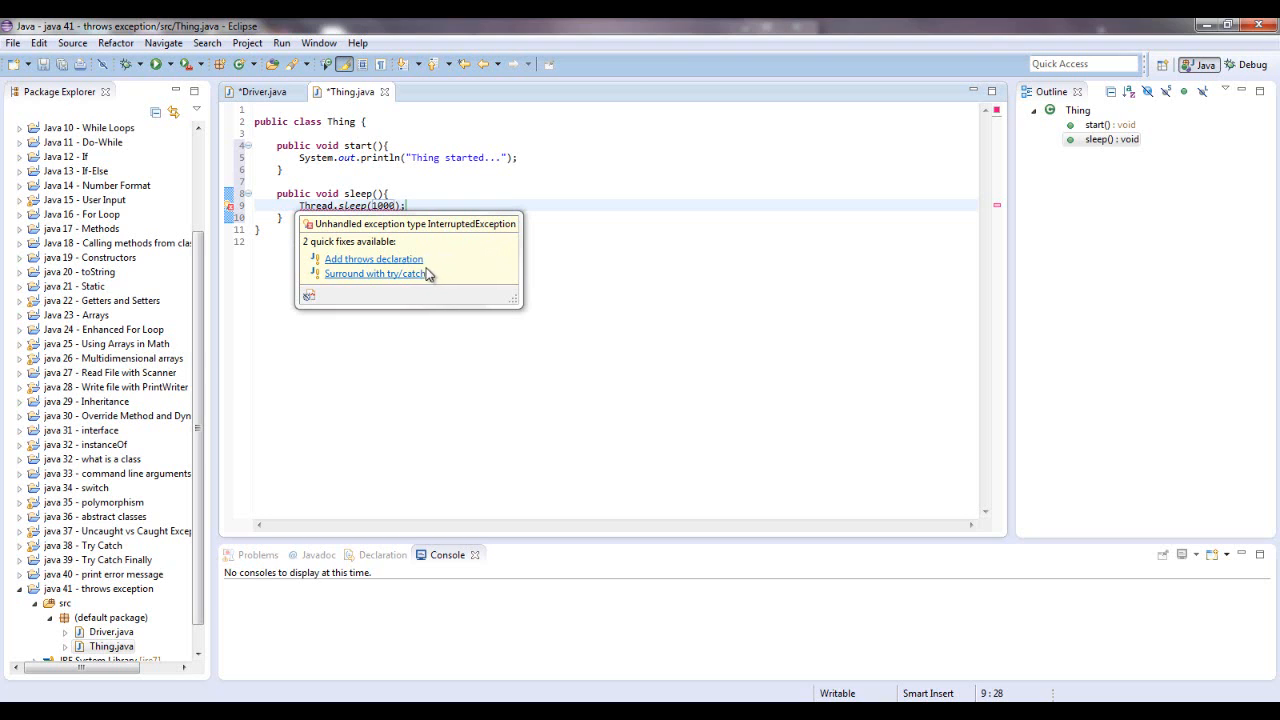
# Step: Apply the quick fix so sleep() declares throws InterruptedException
pyautogui.click(373, 258)
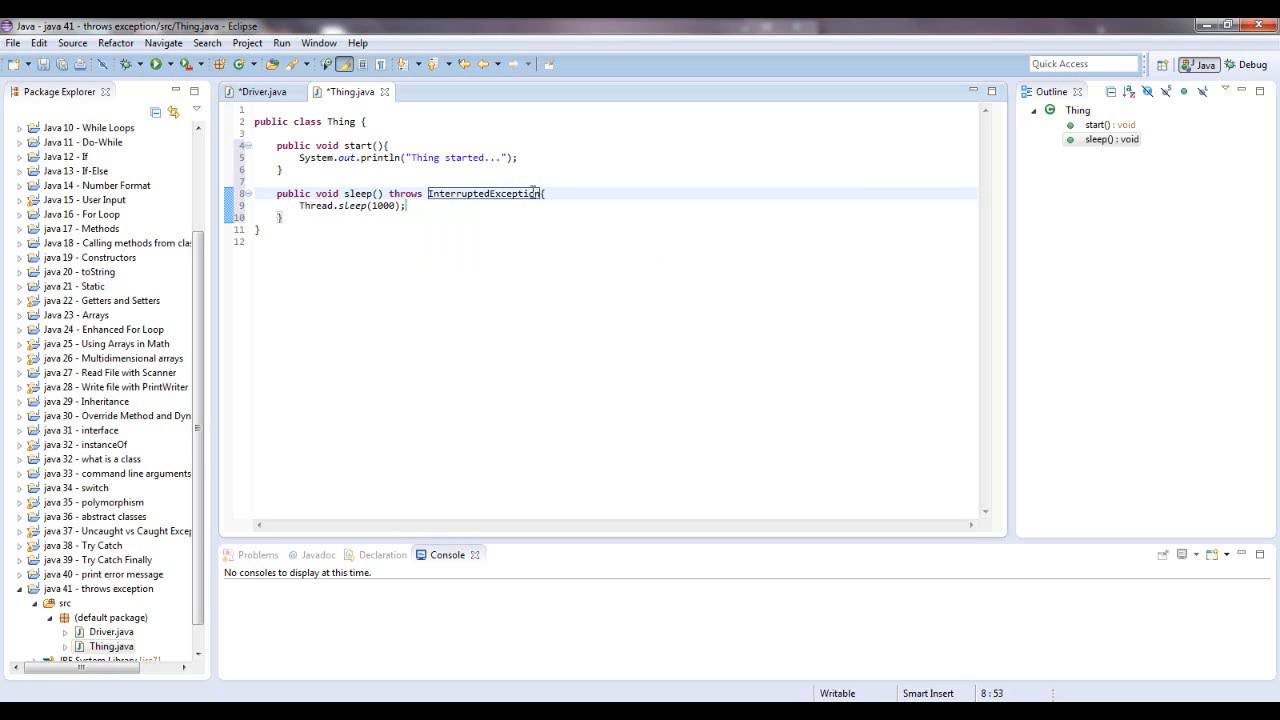
pyautogui.moveTo(352, 205)
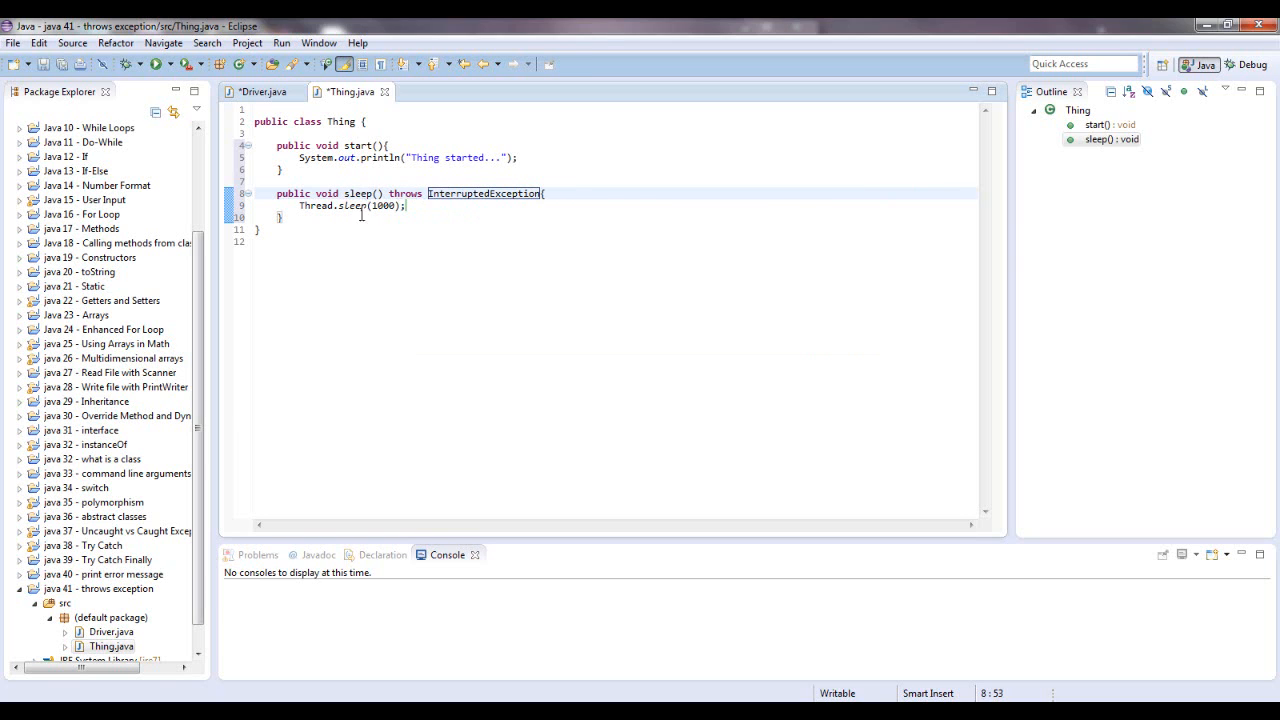
pyautogui.moveTo(263, 91)
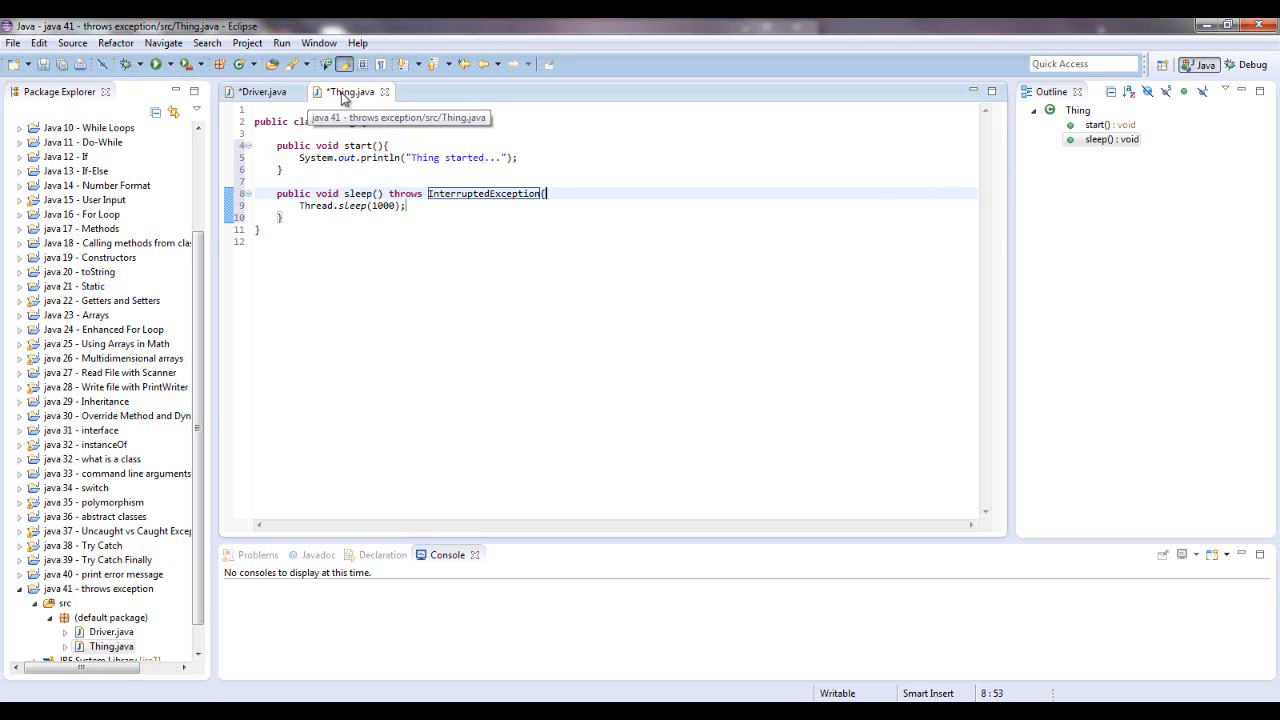
# Step: In Driver's main, write Thing t = new Thing(); t.start(); t.sleep(); then return to Thing
pyautogui.click(263, 91)
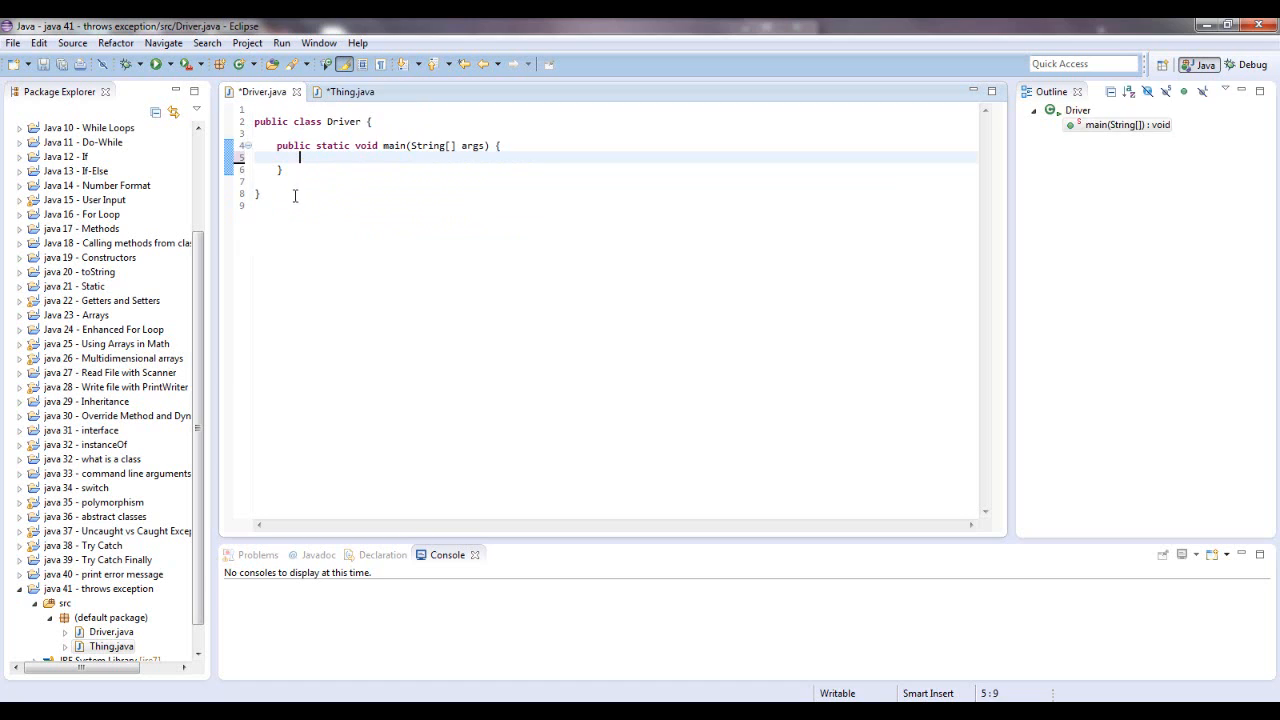
pyautogui.write('Thing')
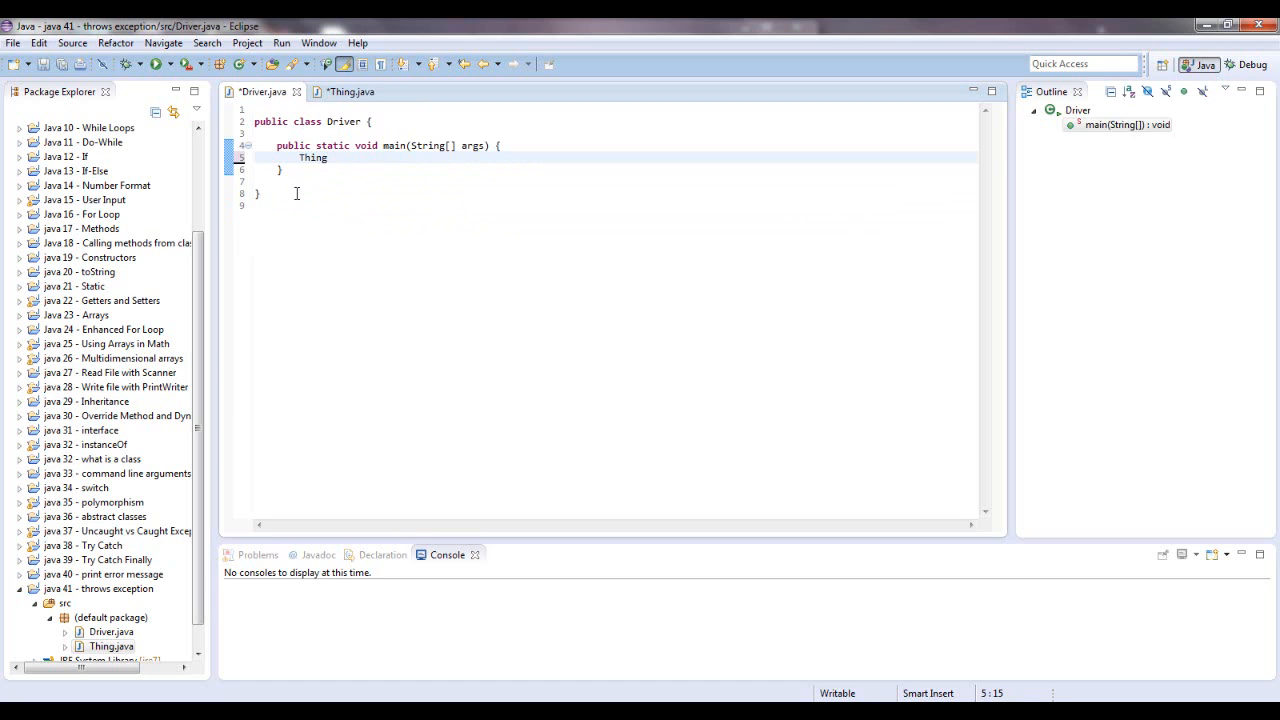
pyautogui.write('t = n')
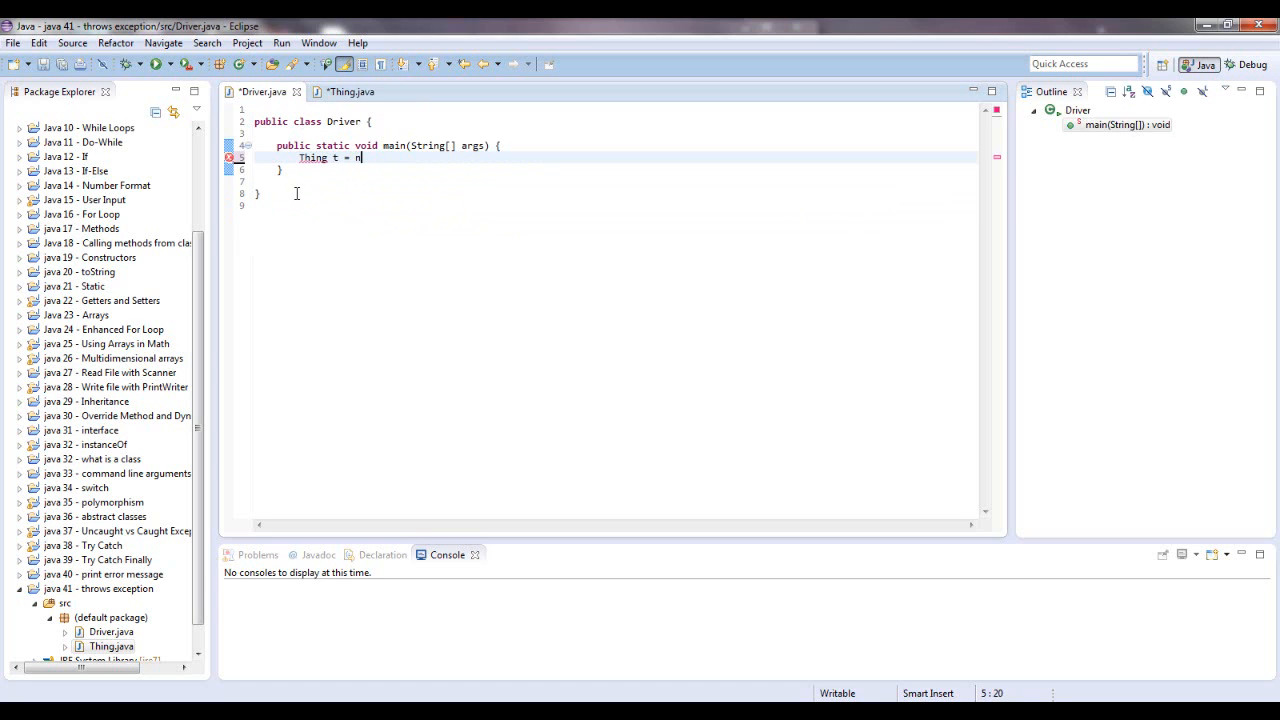
pyautogui.write('ew Thing')
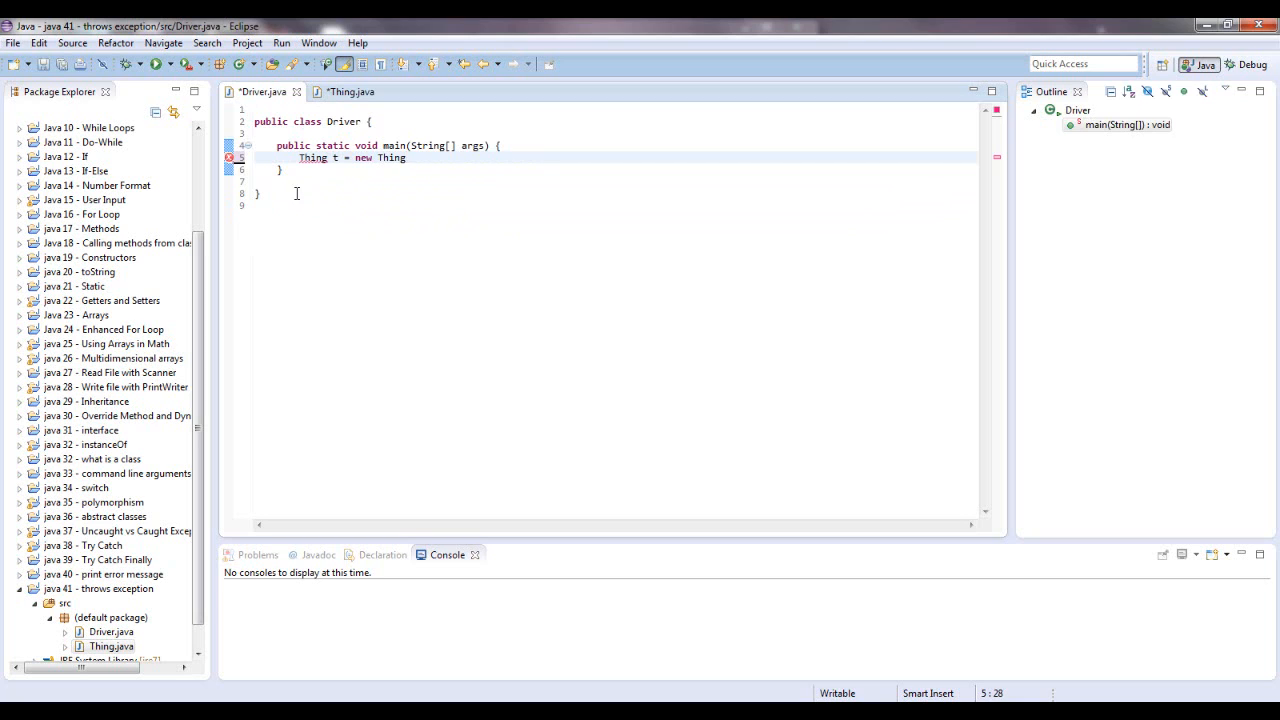
pyautogui.write('();')
pyautogui.write('t')
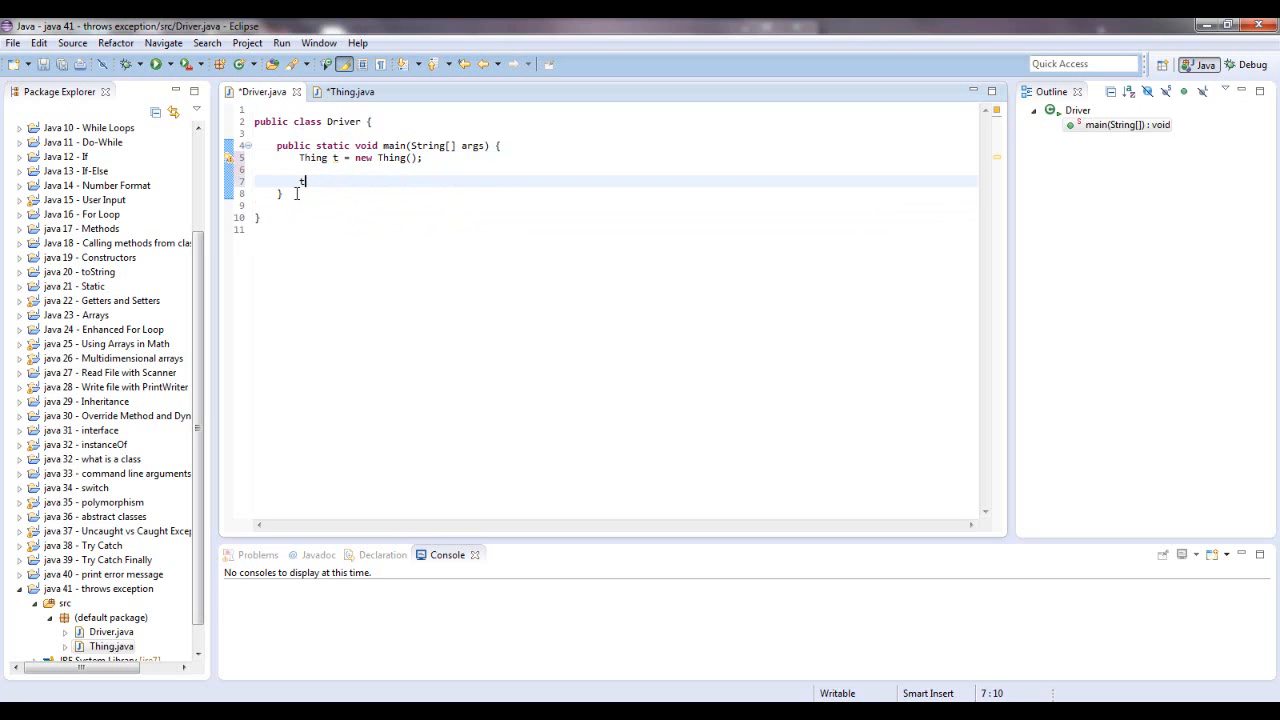
pyautogui.write('.start();')
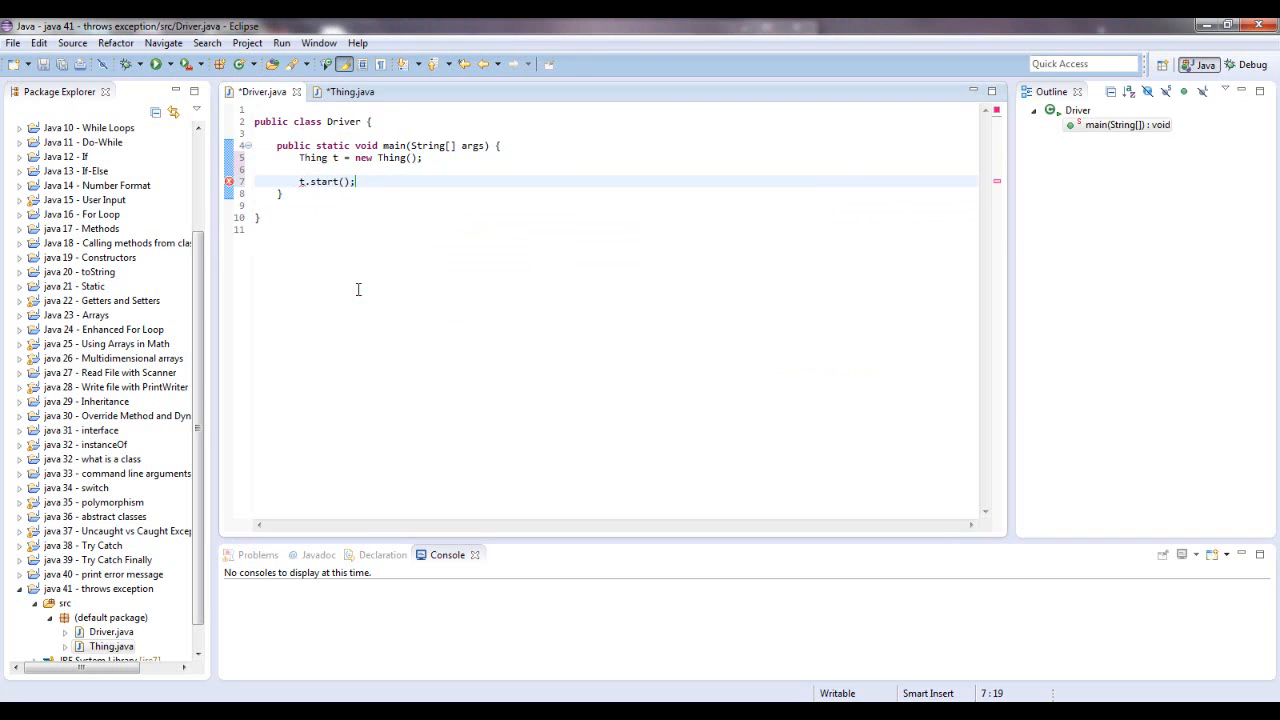
pyautogui.write('t.')
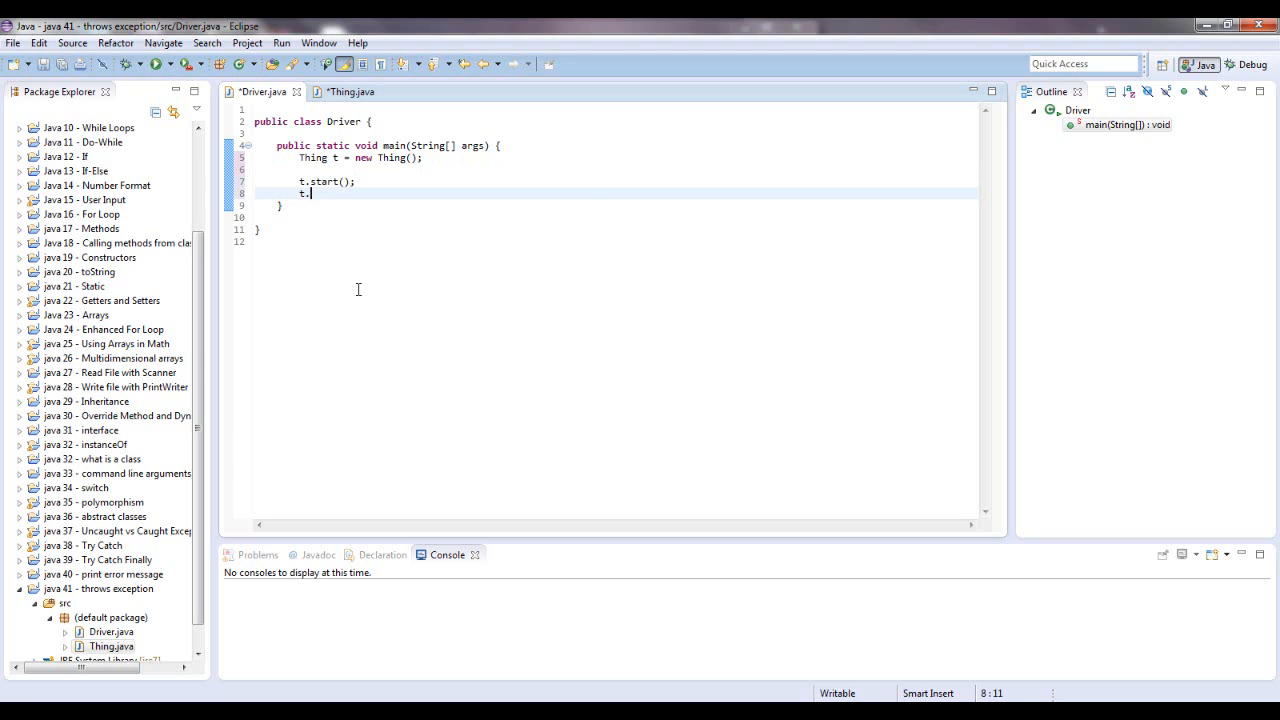
pyautogui.write('sleep();')
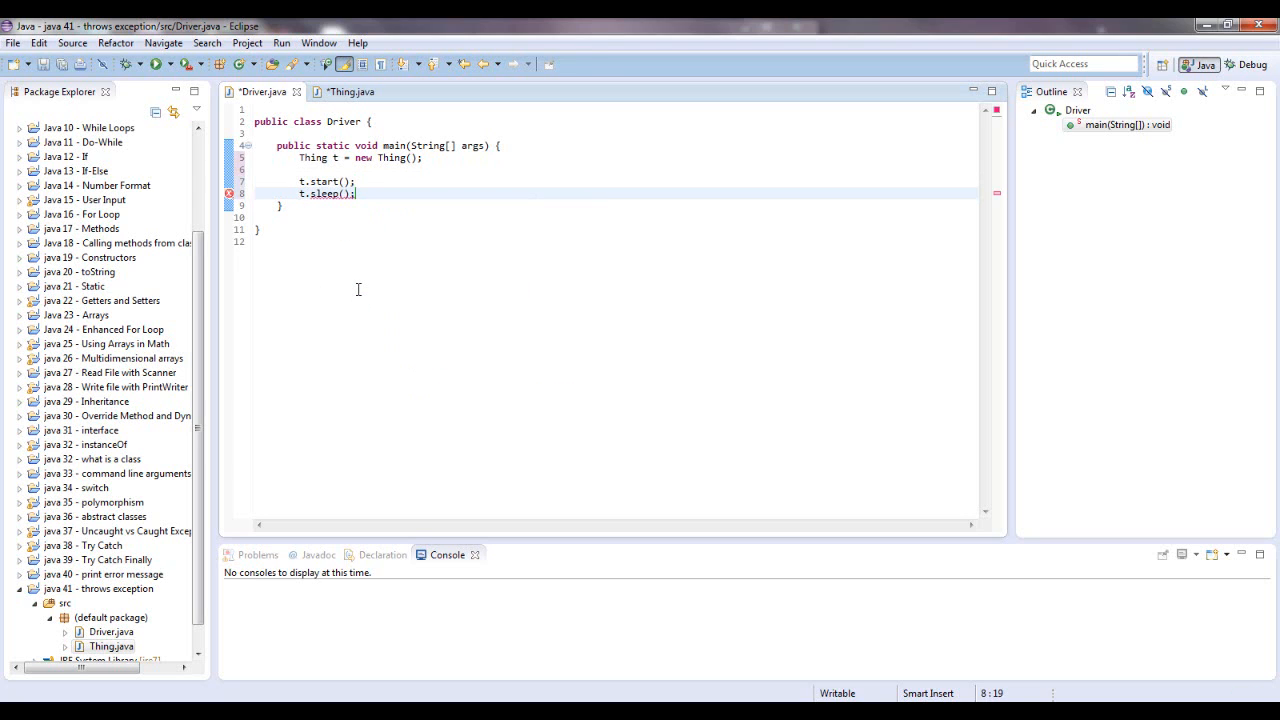
pyautogui.moveTo(330, 193)
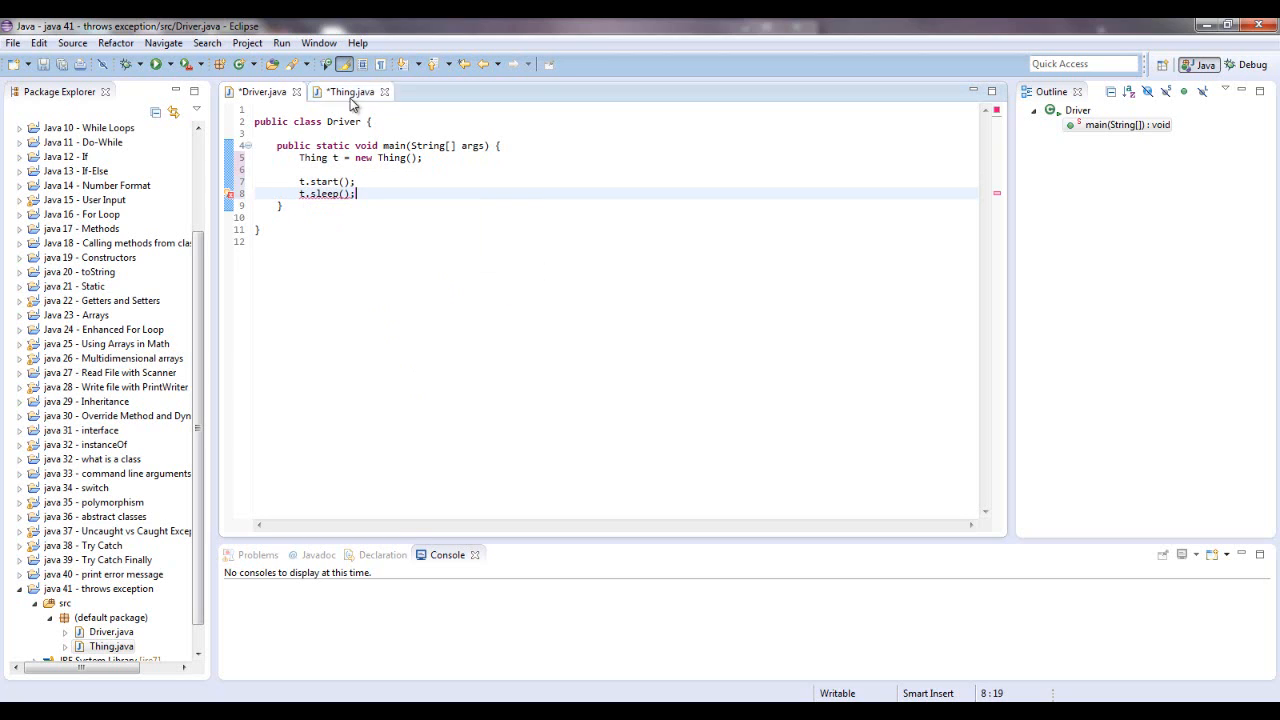
pyautogui.click(349, 91)
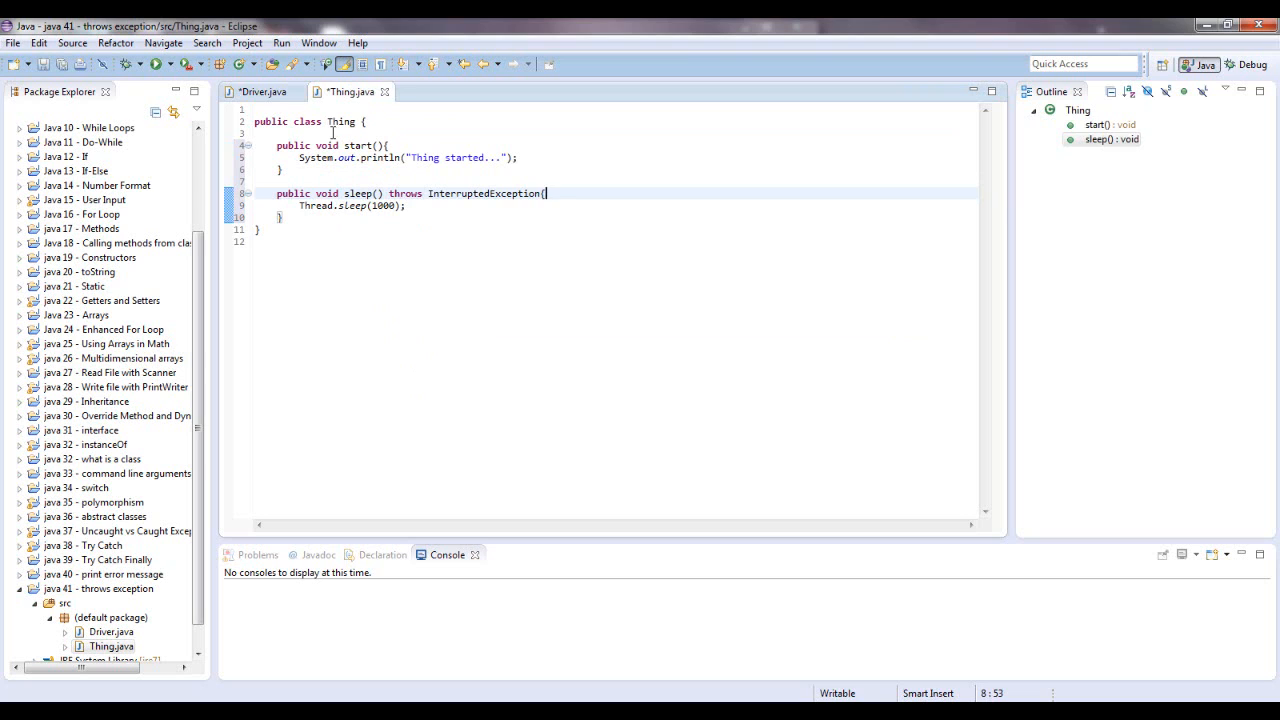
# Step: Add throws InterruptedException to main via quick fix, then remove it again
pyautogui.click(263, 91)
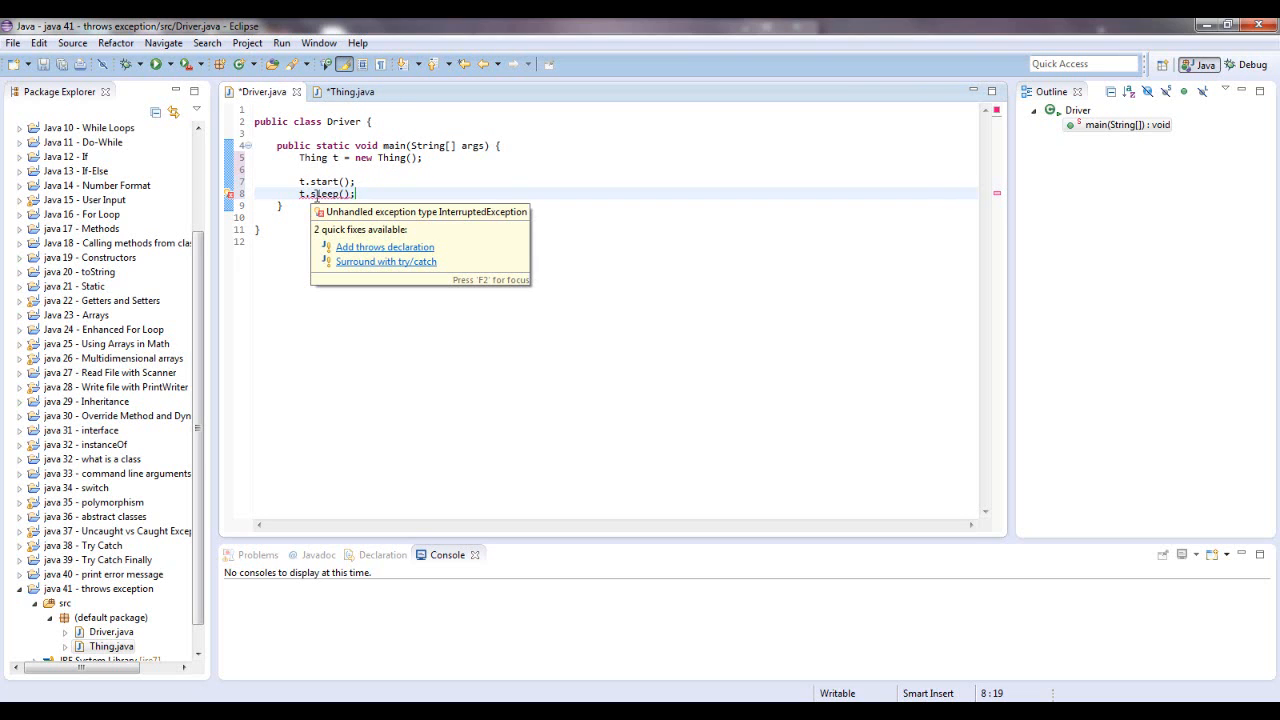
pyautogui.click(384, 247)
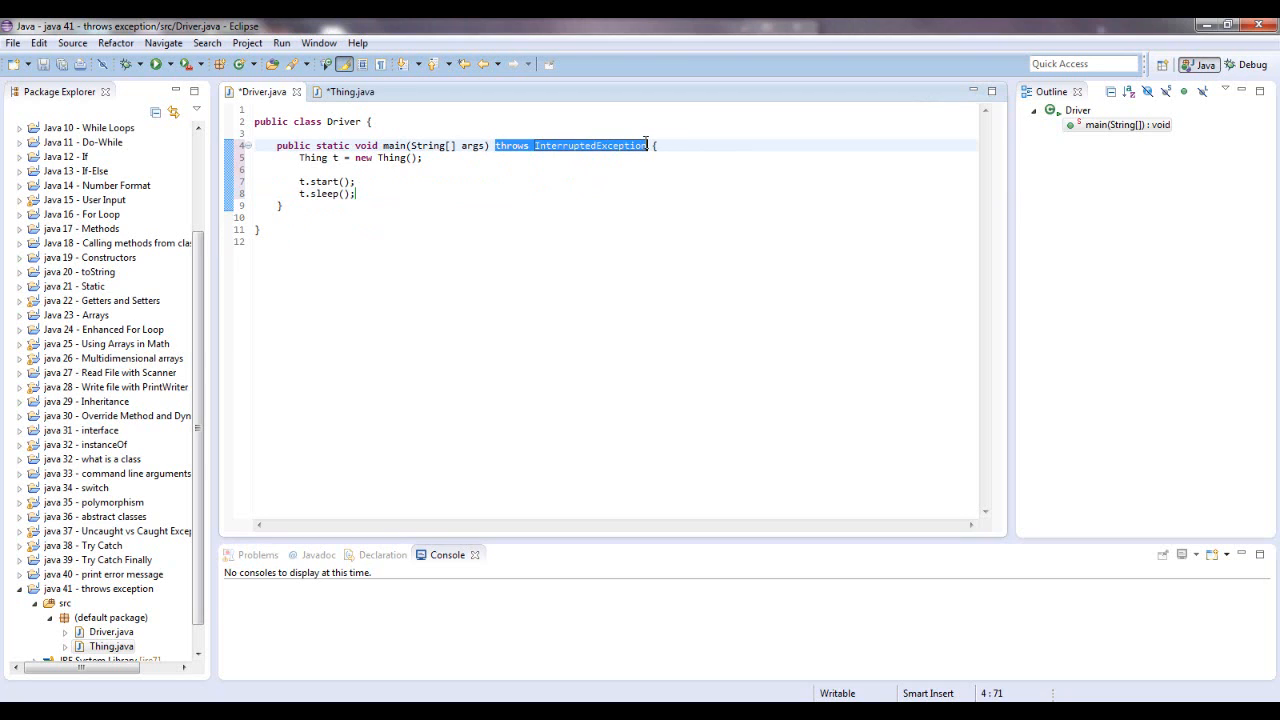
pyautogui.press('Delete')
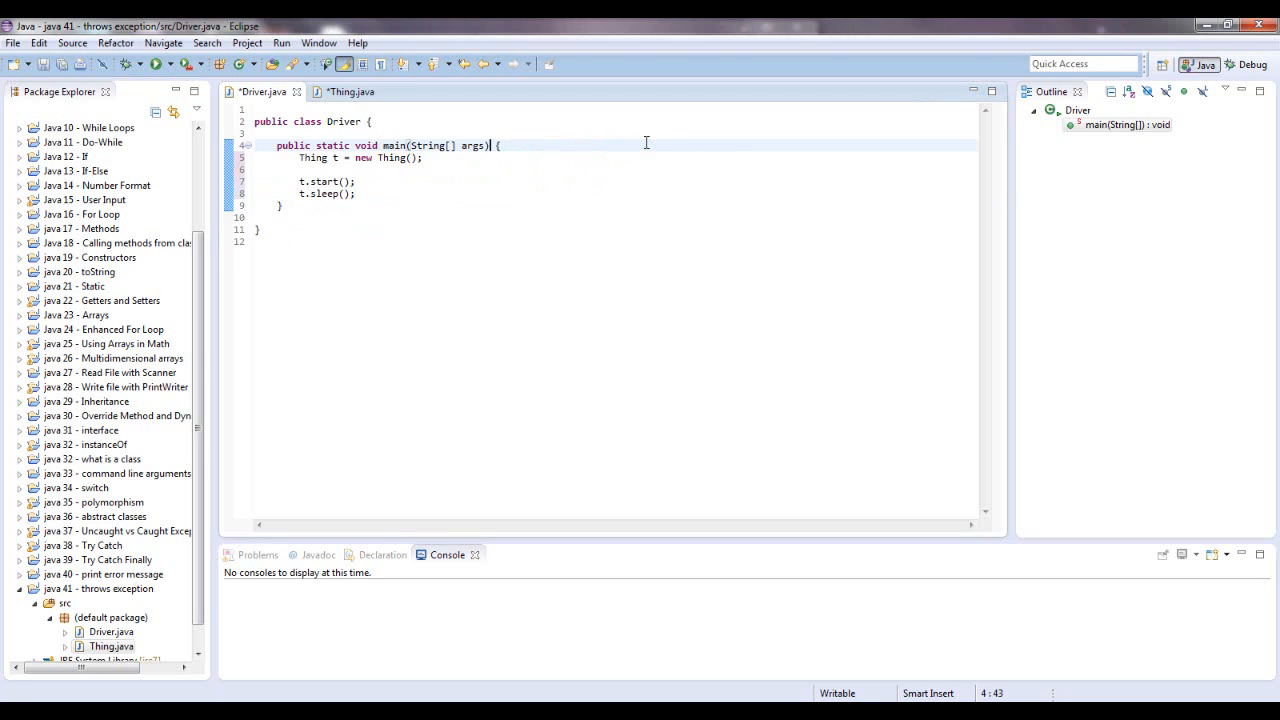
pyautogui.moveTo(330, 193)
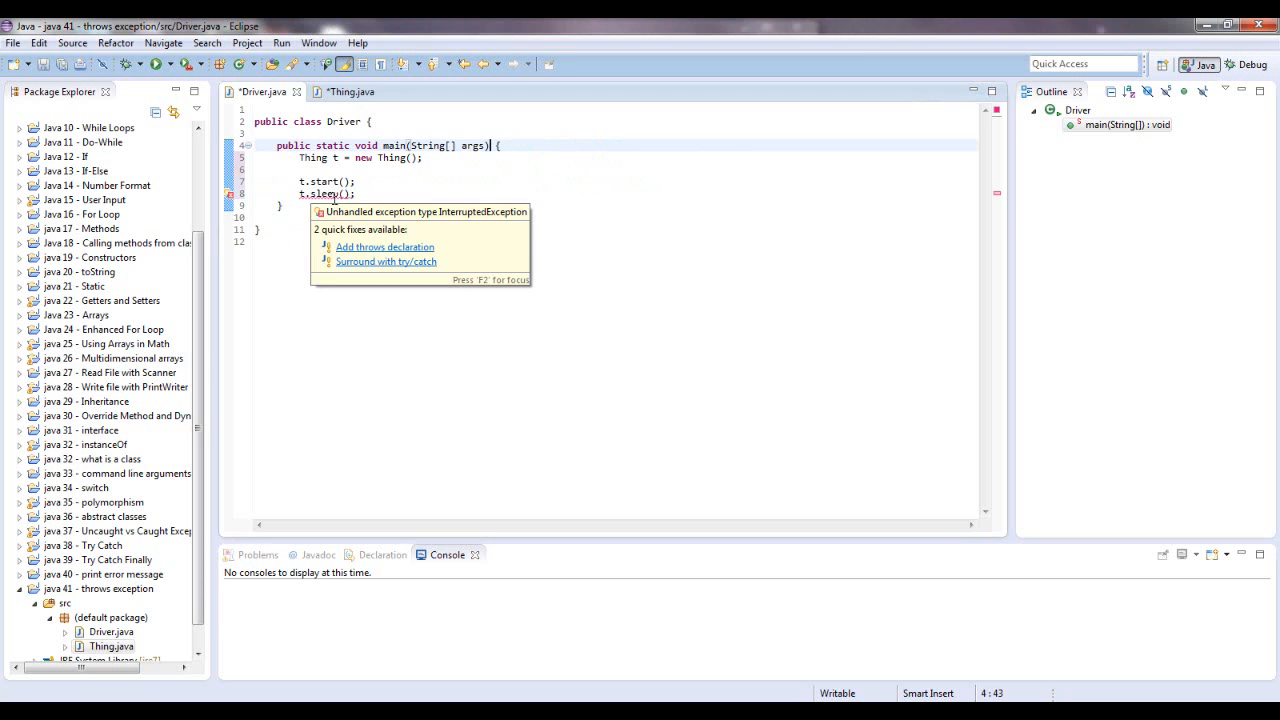
# Step: Surround t.sleep() with try/catch whose catch prints e.getMessage() to System.err
pyautogui.click(386, 261)
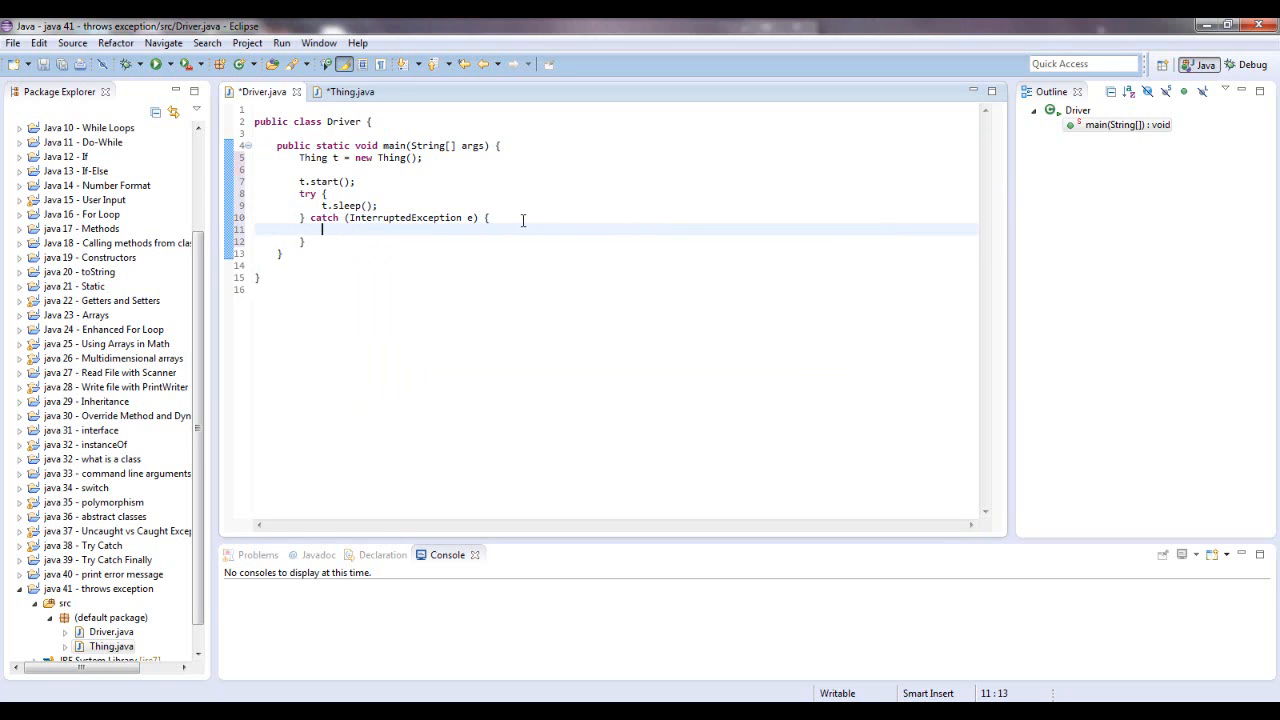
pyautogui.write('s')
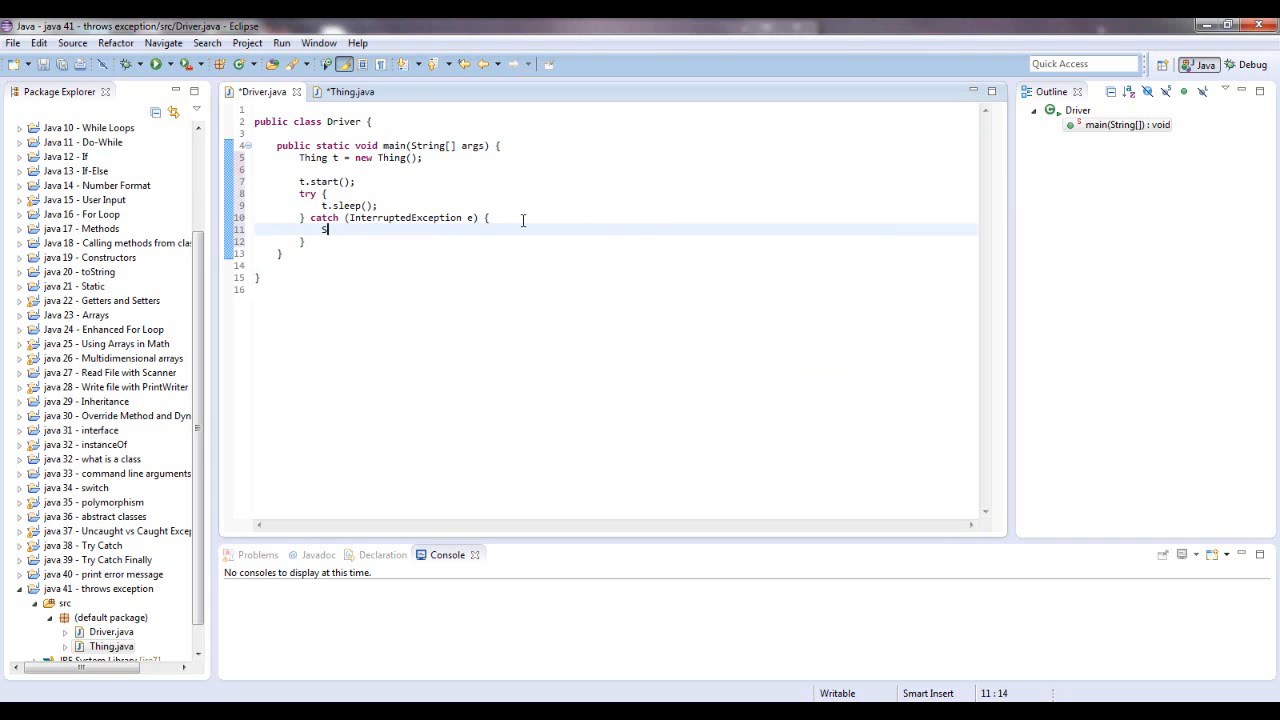
pyautogui.write('ystem.er')
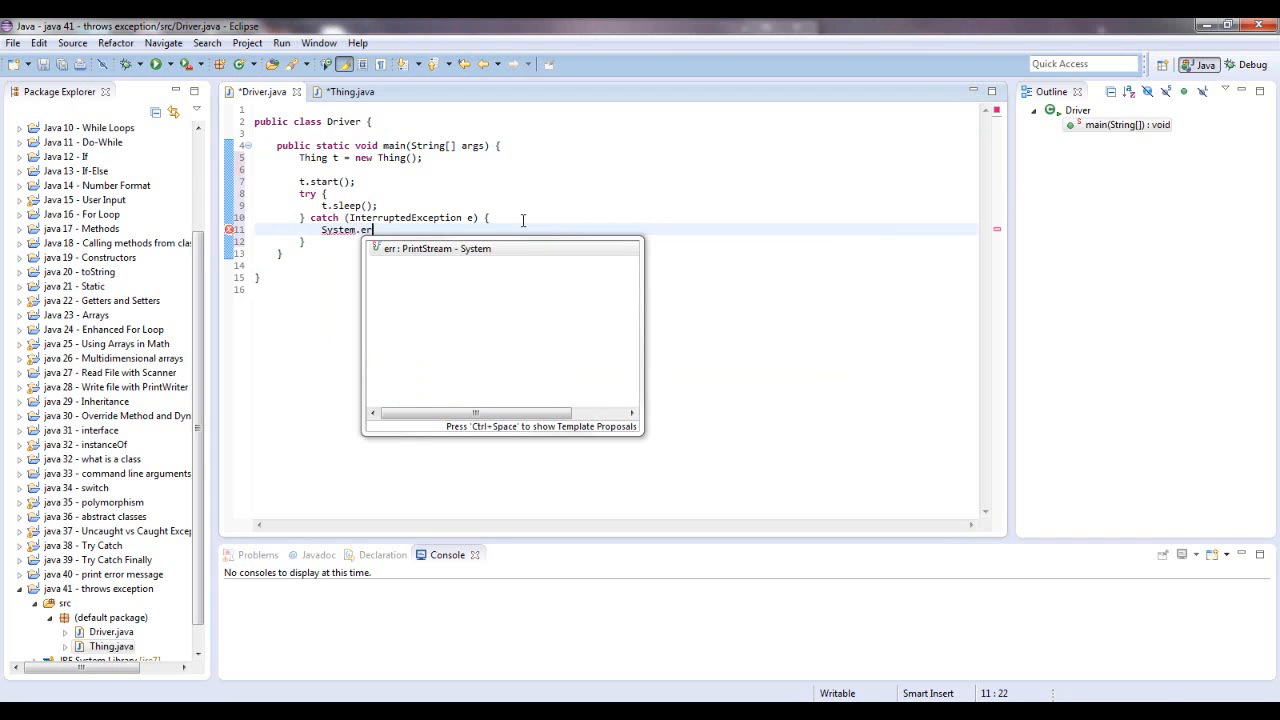
pyautogui.write('.println(')
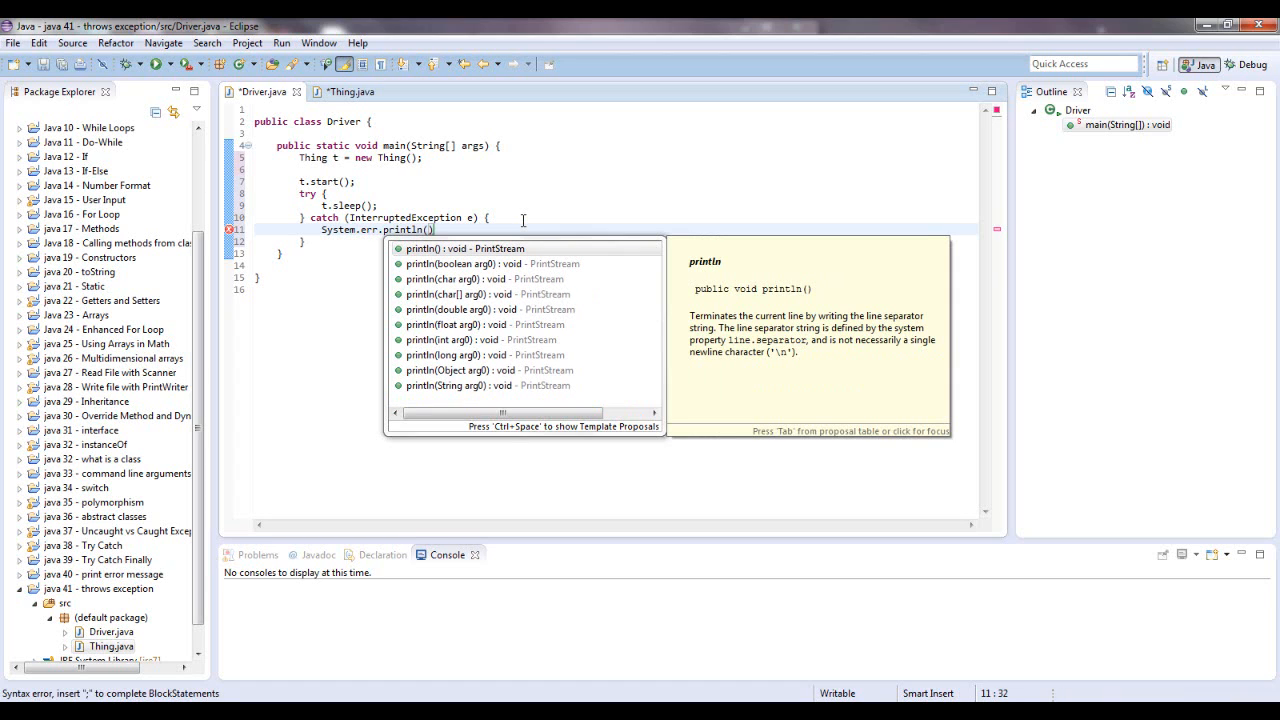
pyautogui.write('e.getMessage(')
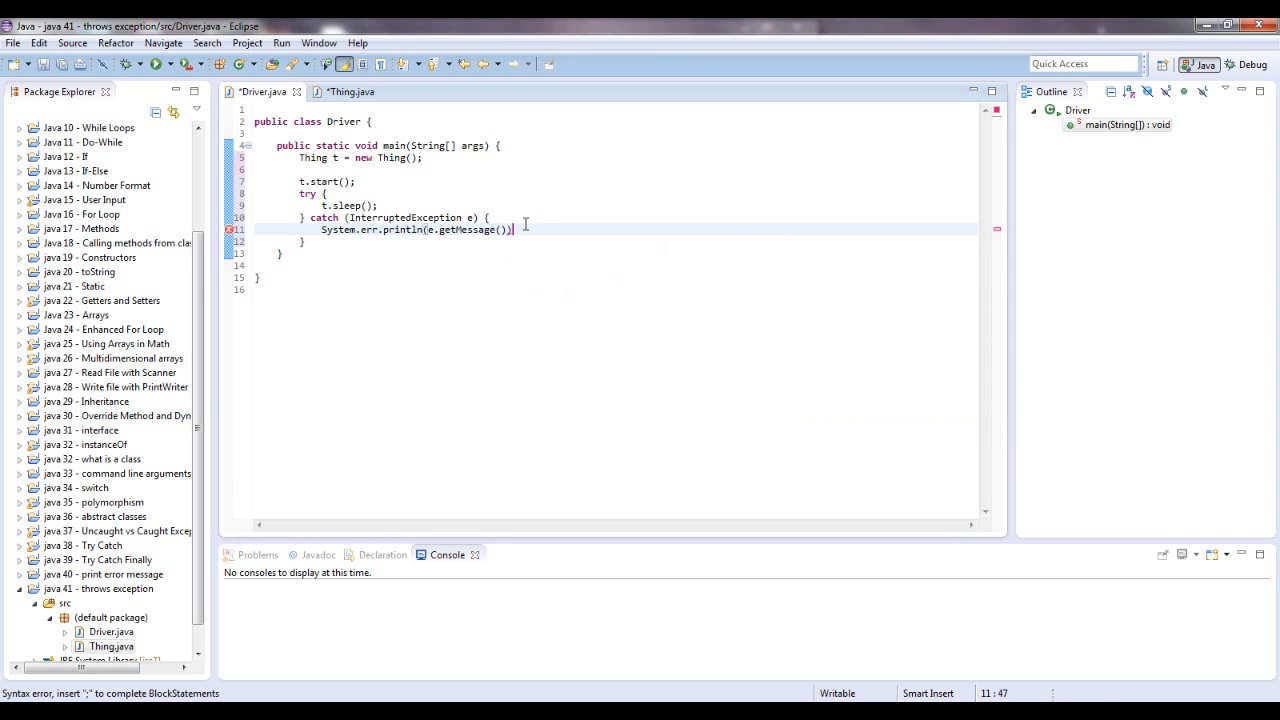
pyautogui.write(';')
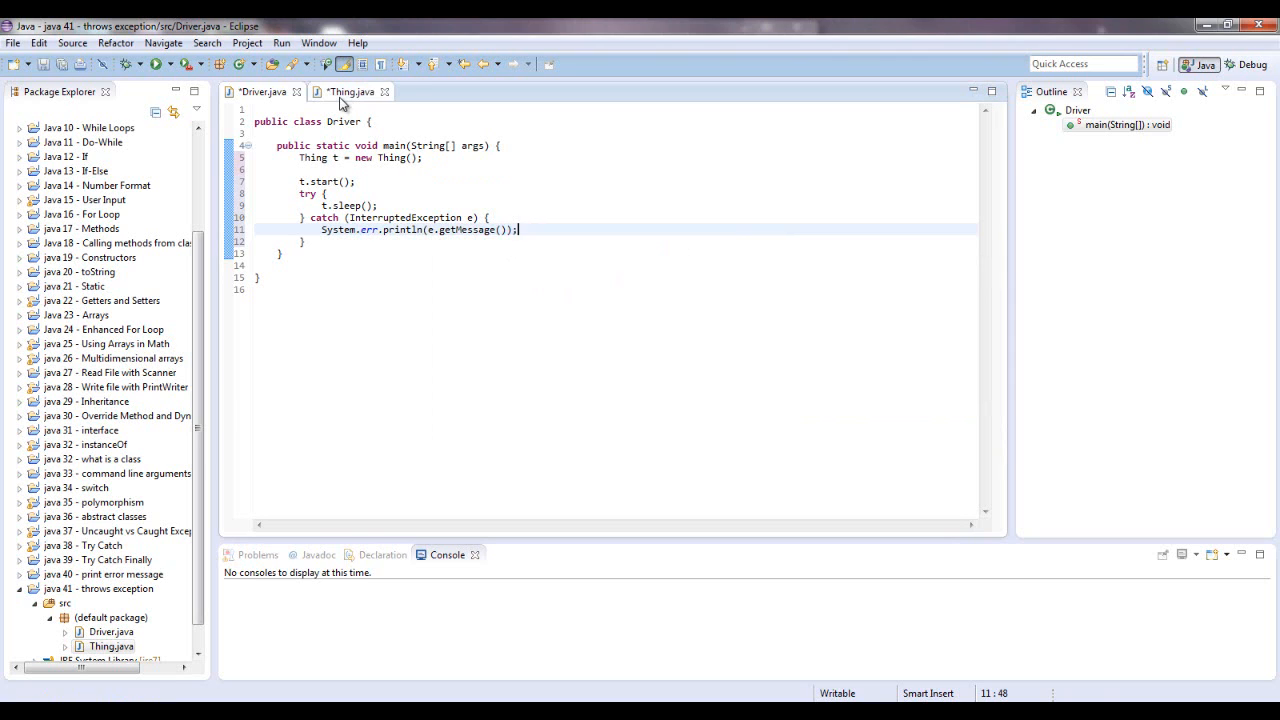
pyautogui.click(349, 91)
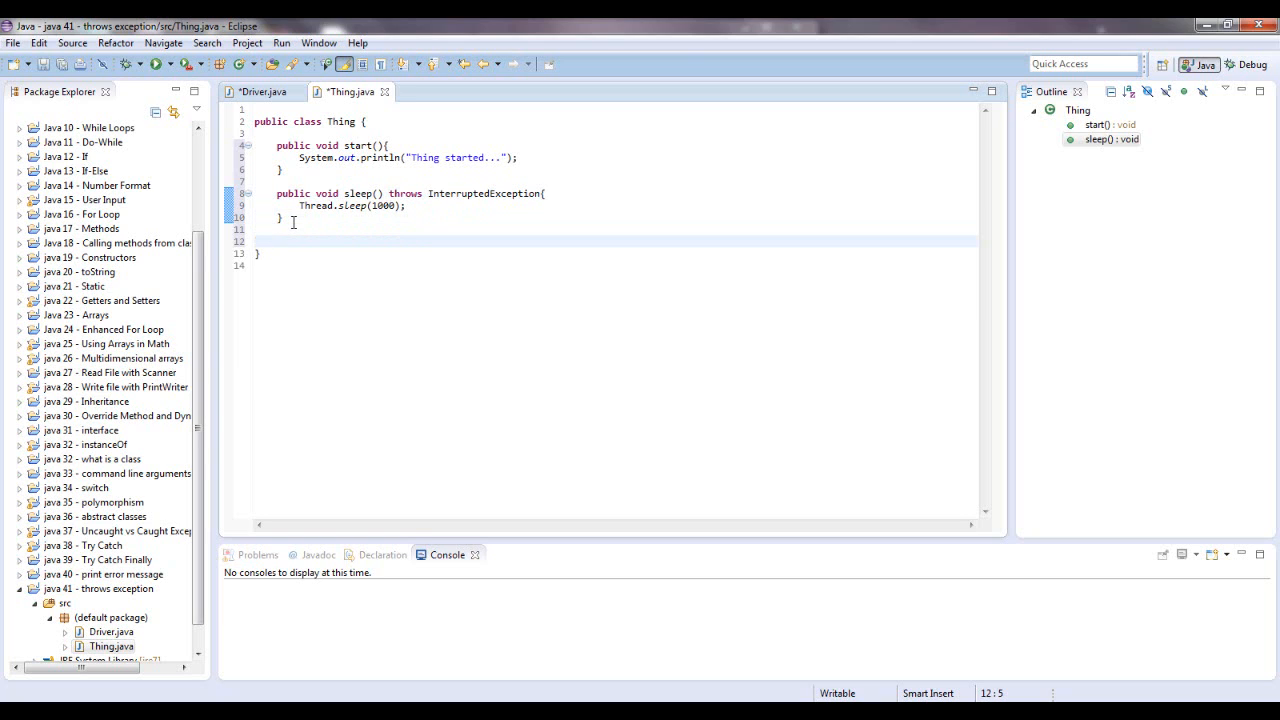
# Step: Write public void a() calling b() and public void b() calling sleep() in Thing
pyautogui.write('public void')
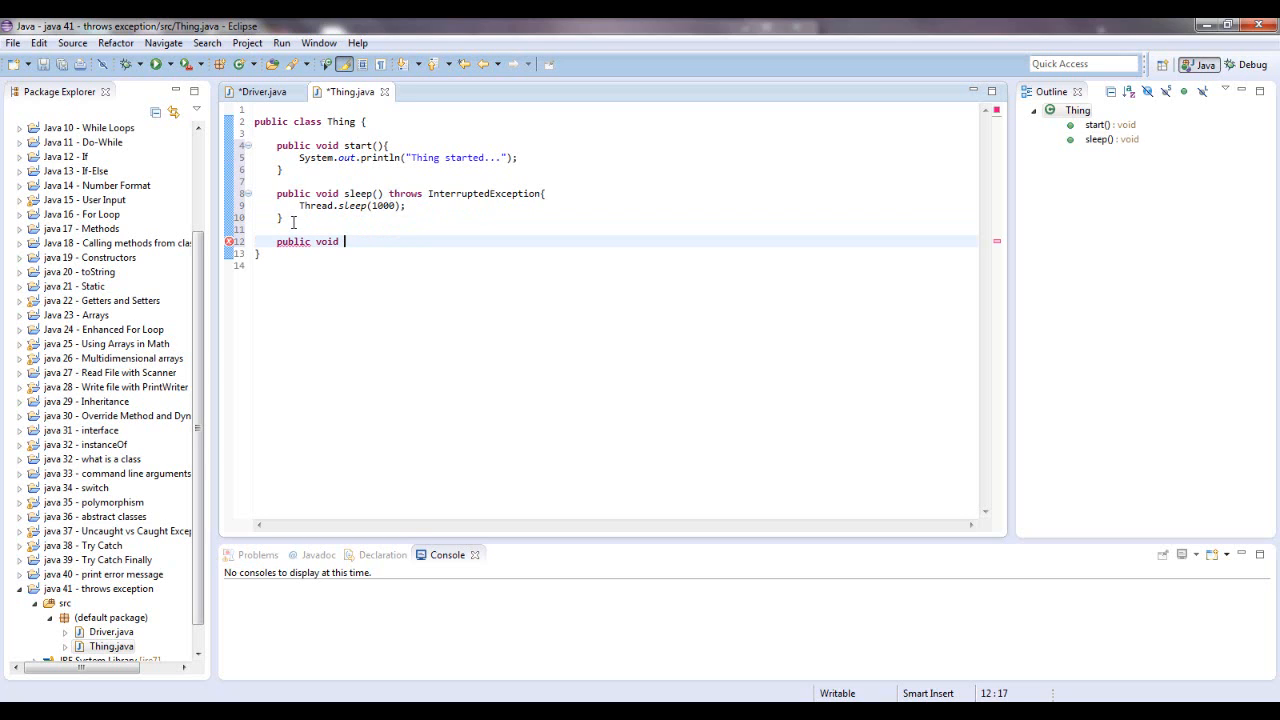
pyautogui.write('a()')
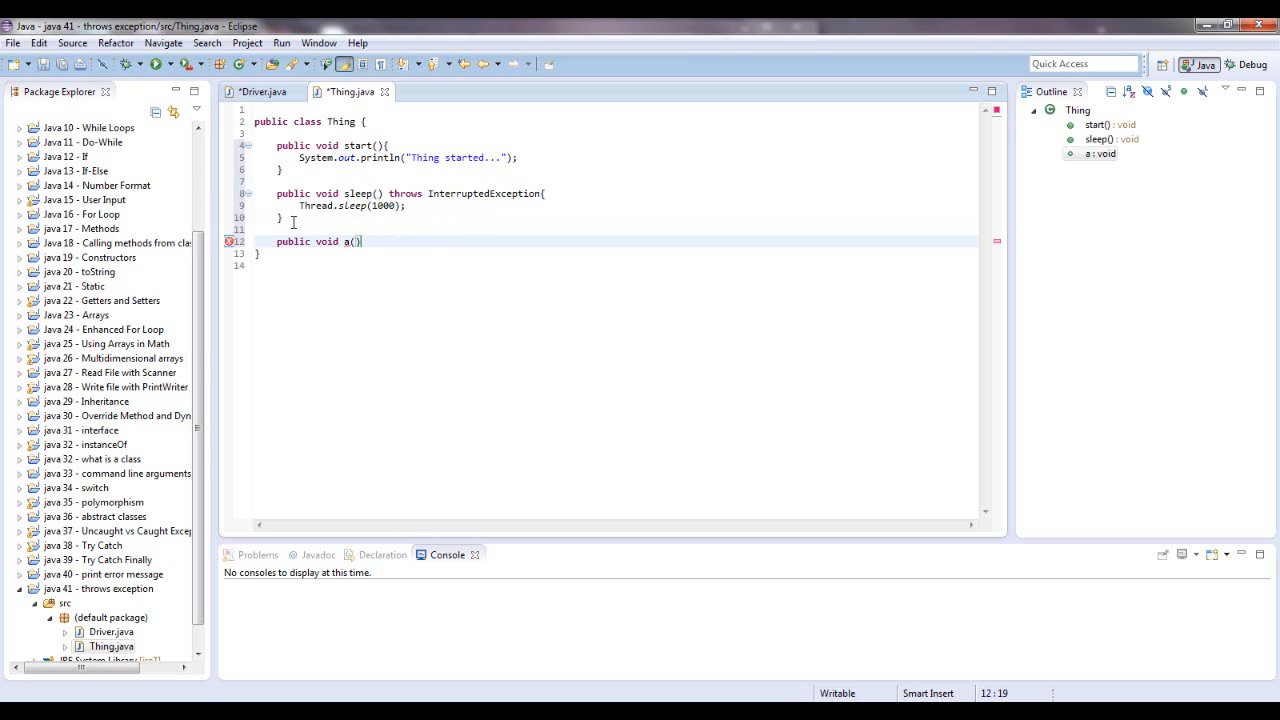
pyautogui.write('{')
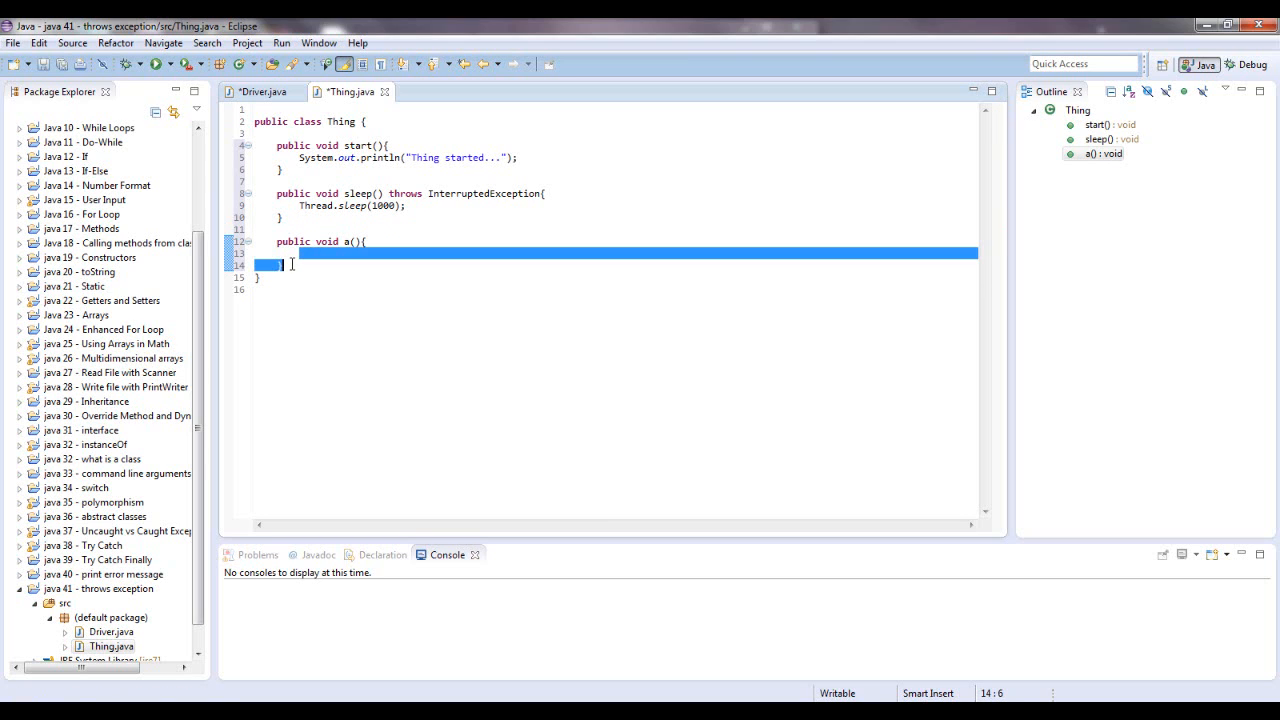
pyautogui.write('public void b')
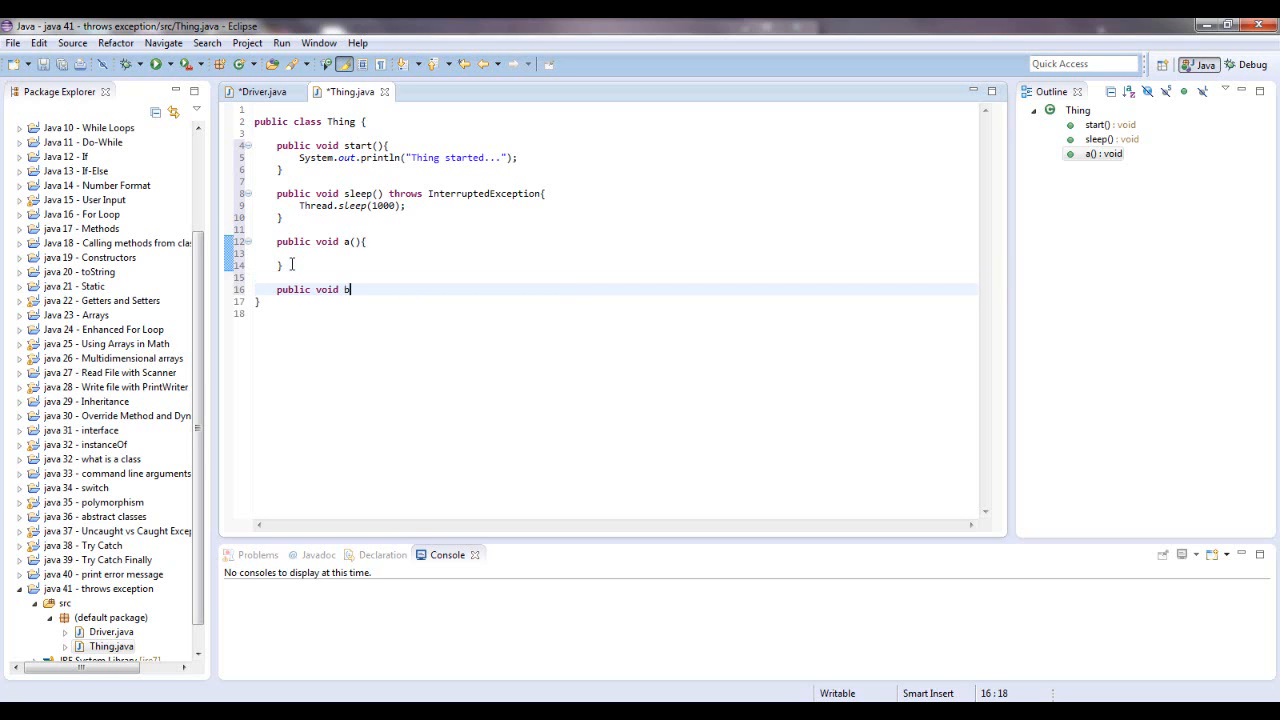
pyautogui.write('()')
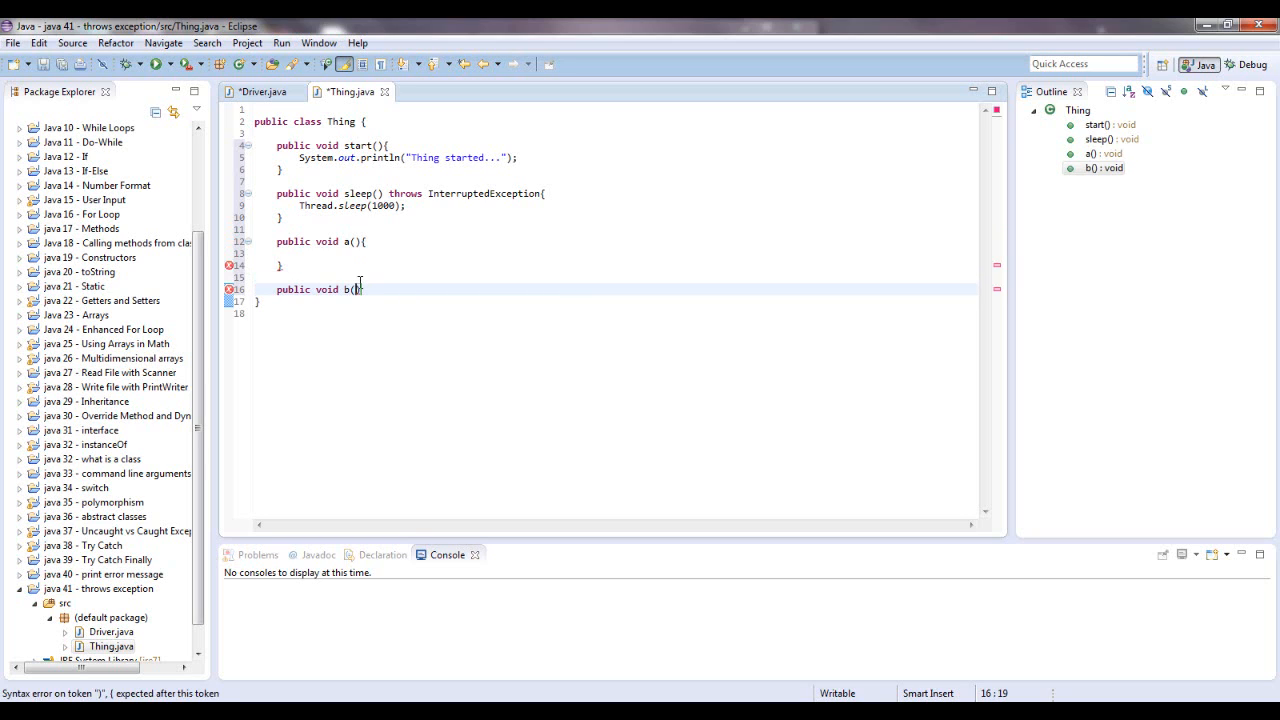
pyautogui.write('{')
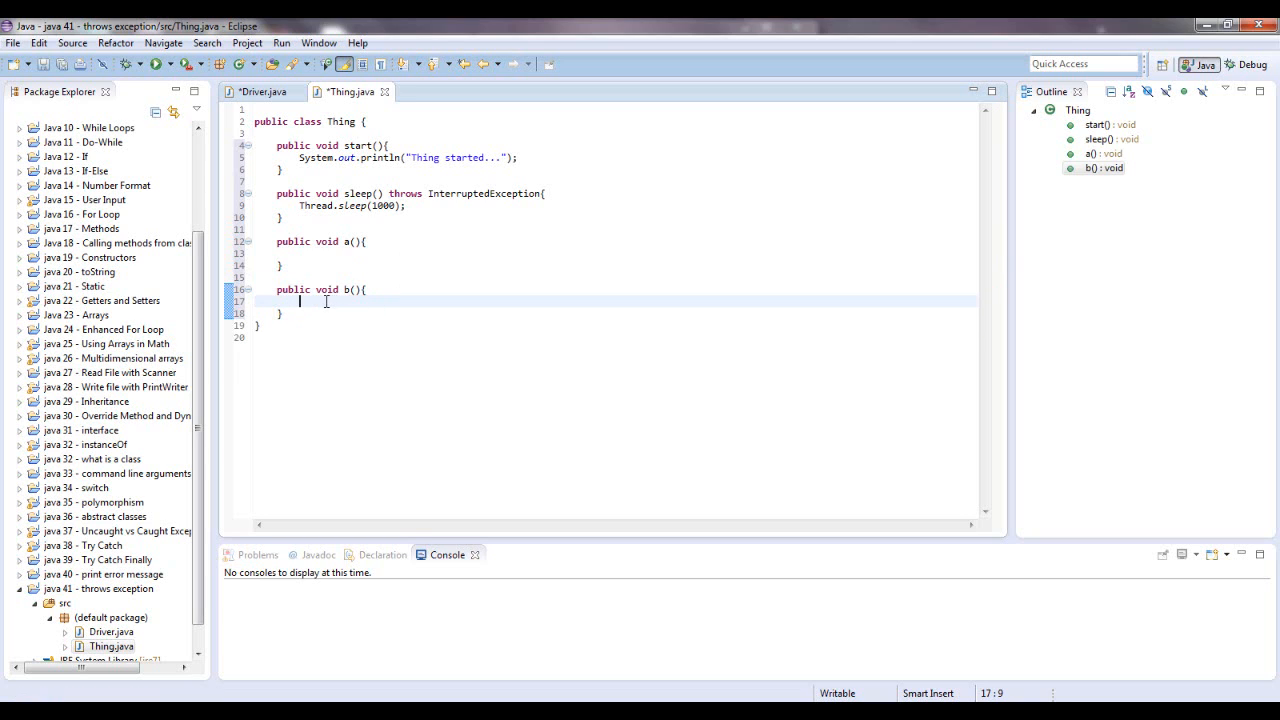
pyautogui.write('sleep(')
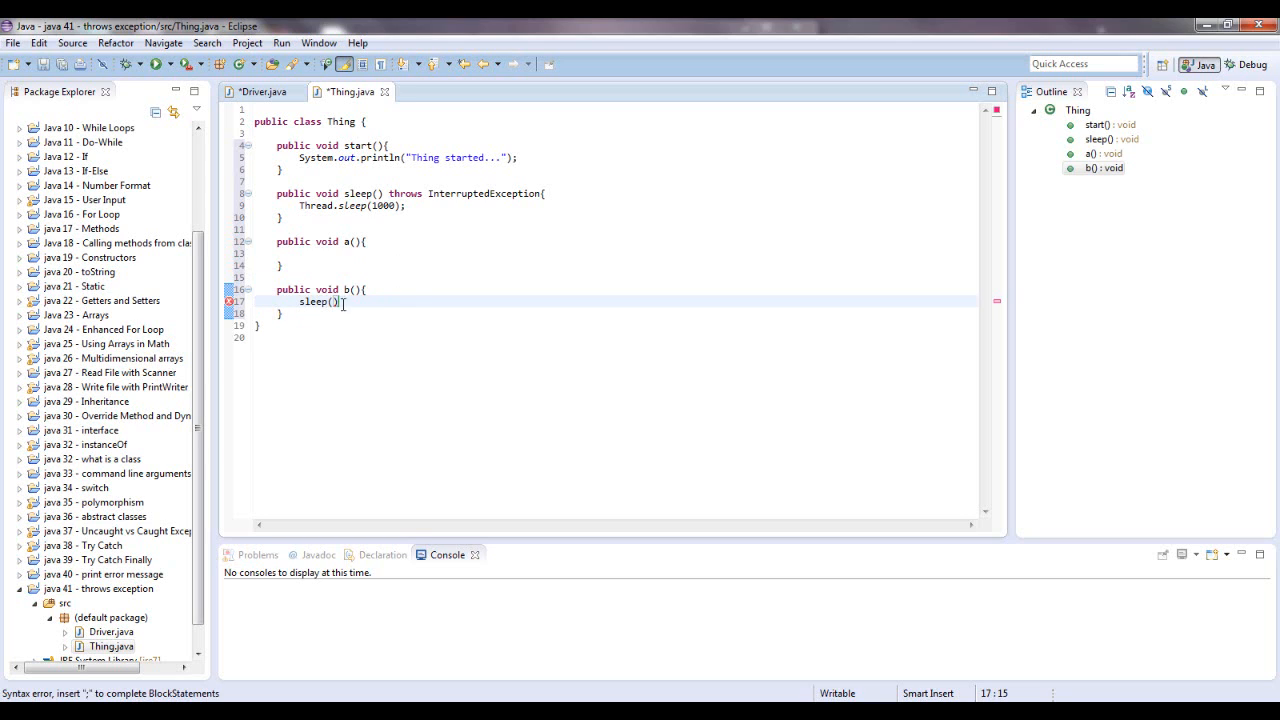
pyautogui.write(';')
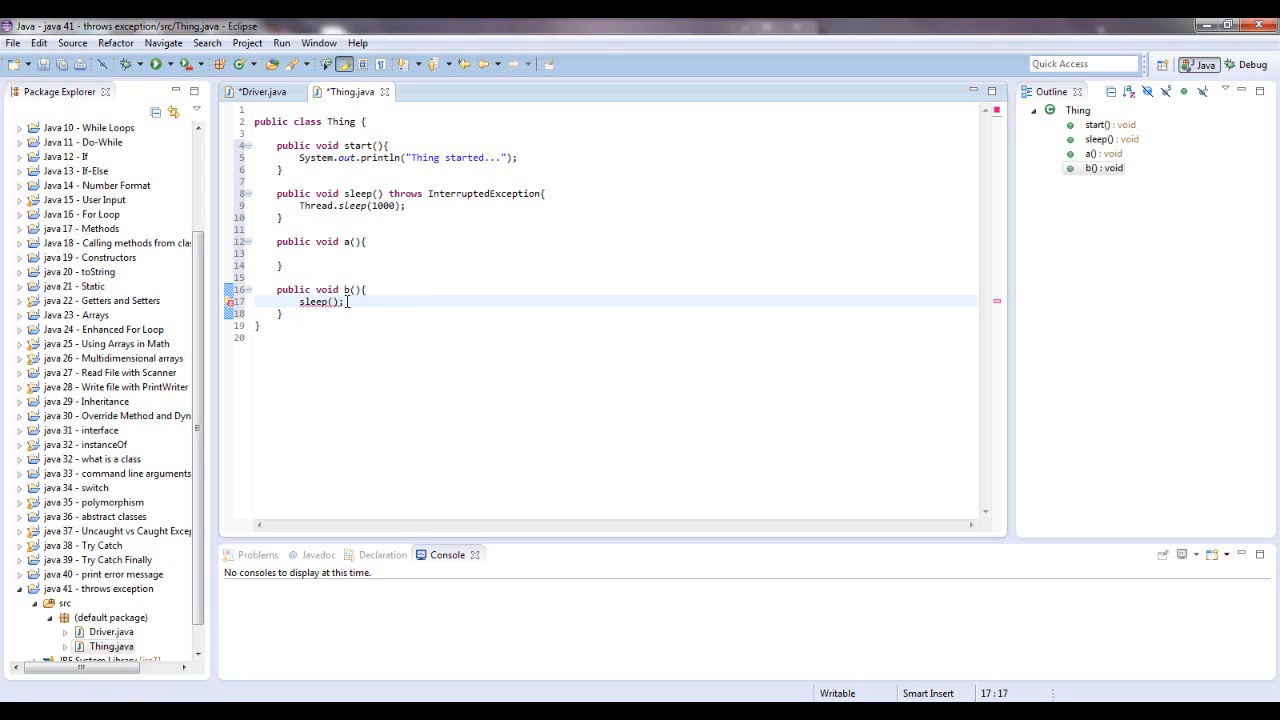
pyautogui.click(305, 253)
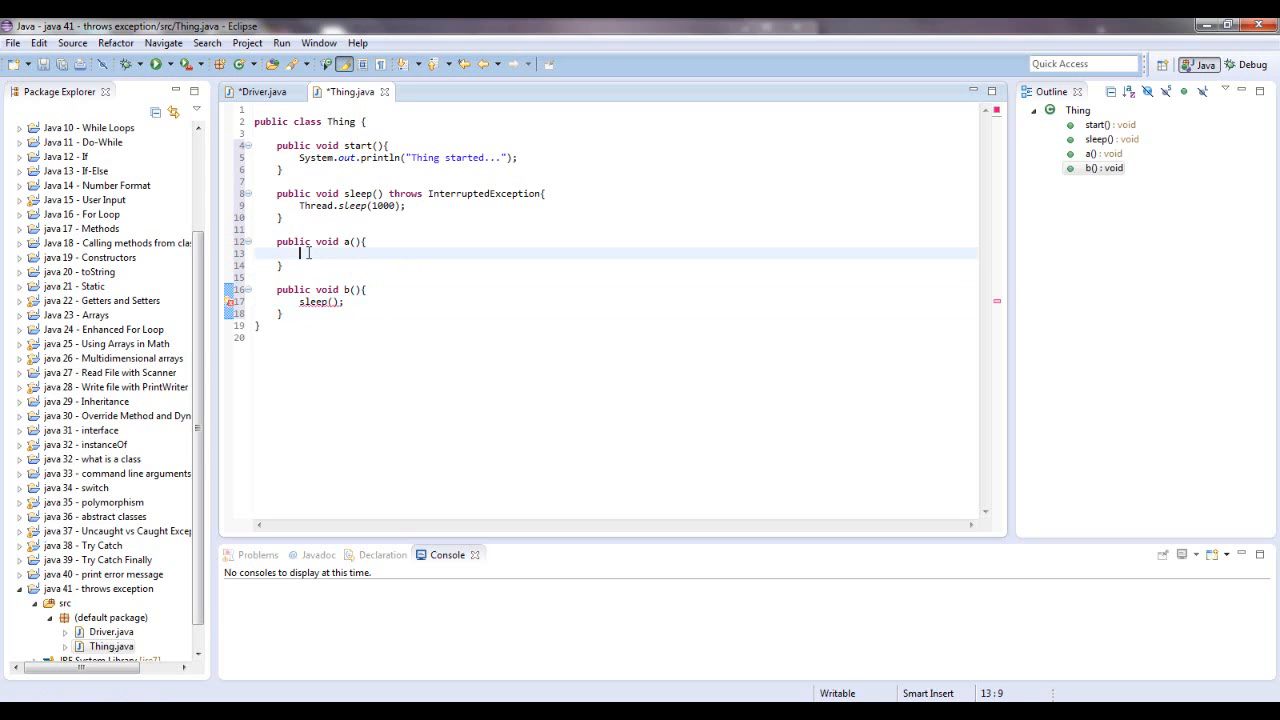
pyautogui.write('b();')
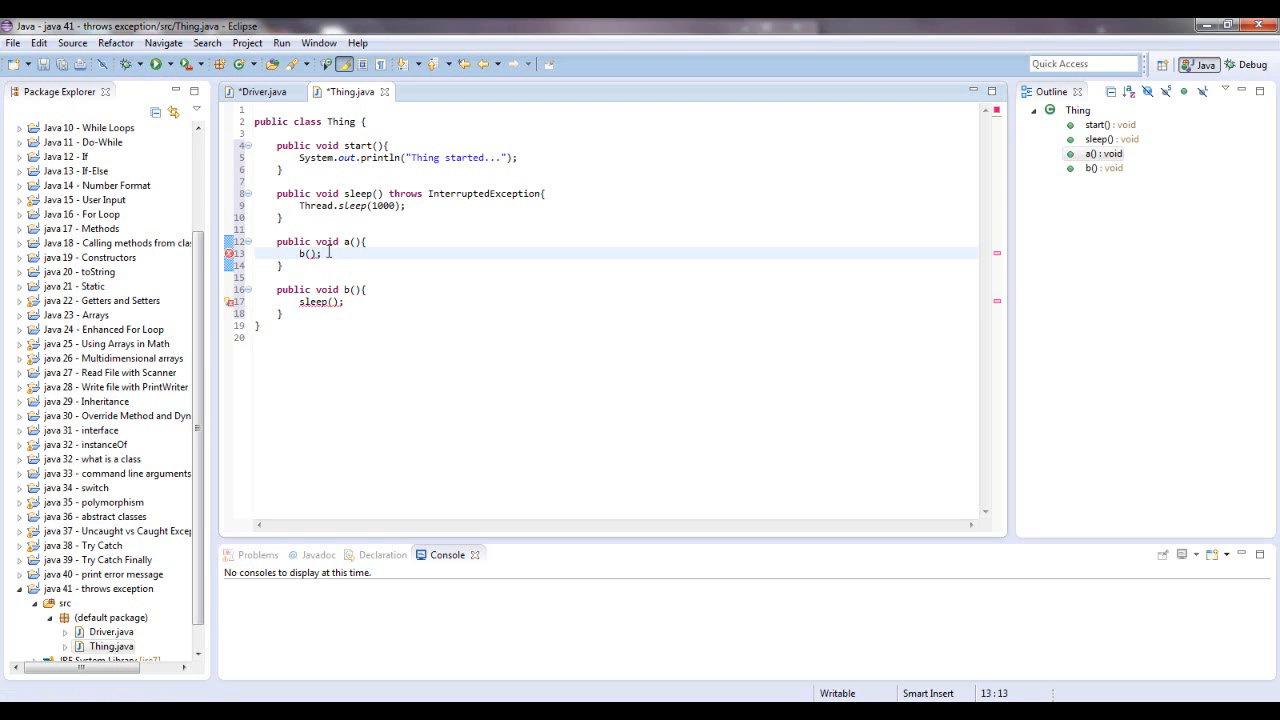
# Step: Replace the try/catch in Driver's main with a direct t.b() call, then return to Thing
pyautogui.click(262, 91)
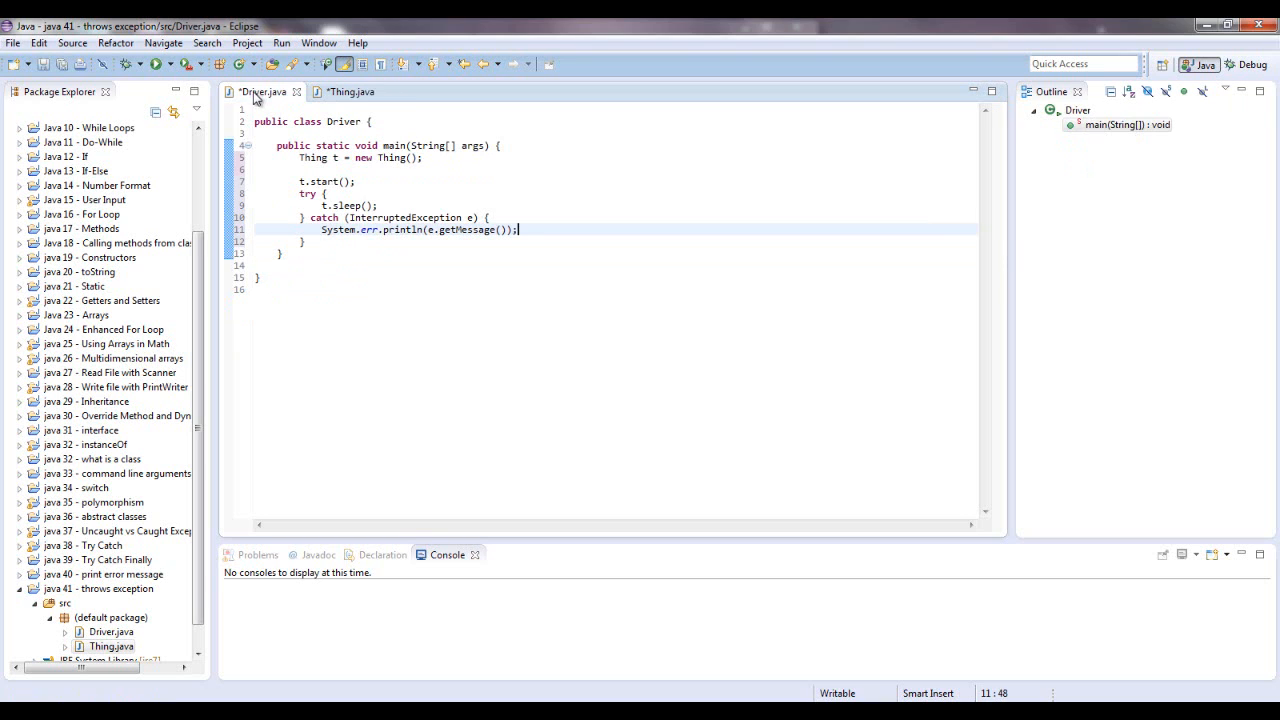
pyautogui.moveTo(298, 194); pyautogui.dragTo(283, 253)
pyautogui.write('t.b();')
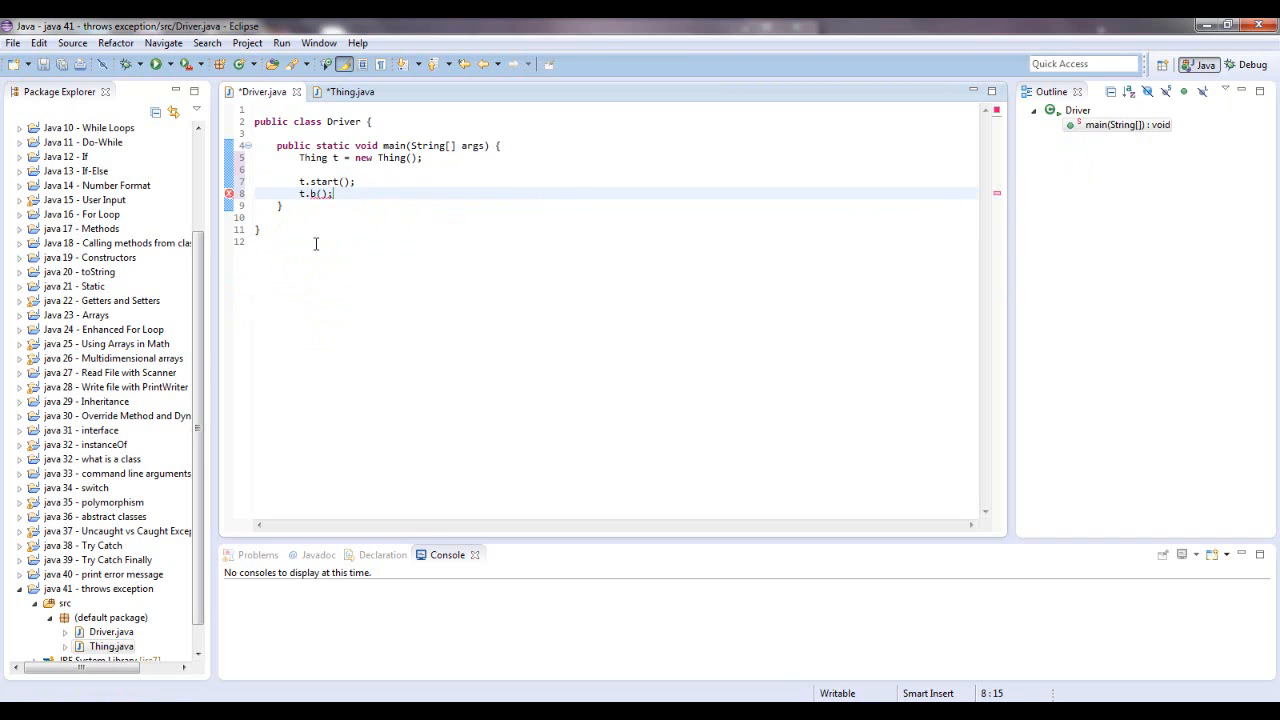
pyautogui.click(350, 91)
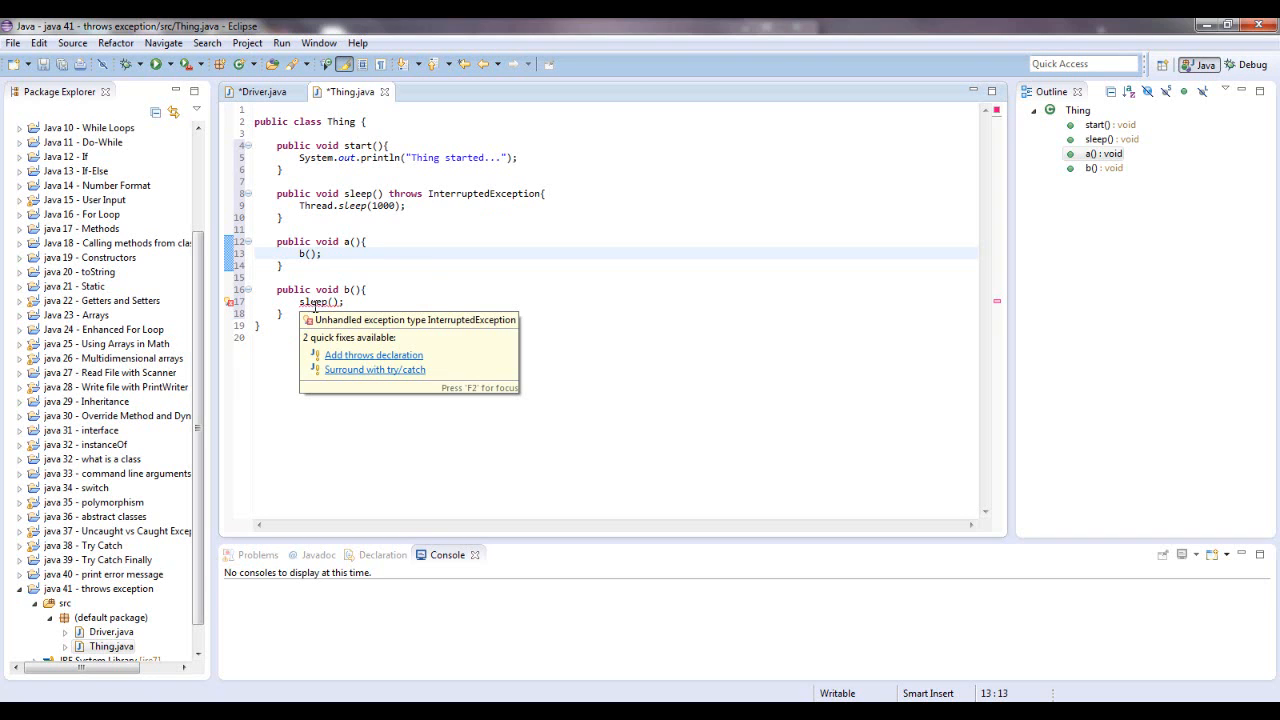
# Step: Quick-fix b(), a() and main to each declare throws InterruptedException
pyautogui.click(373, 355)
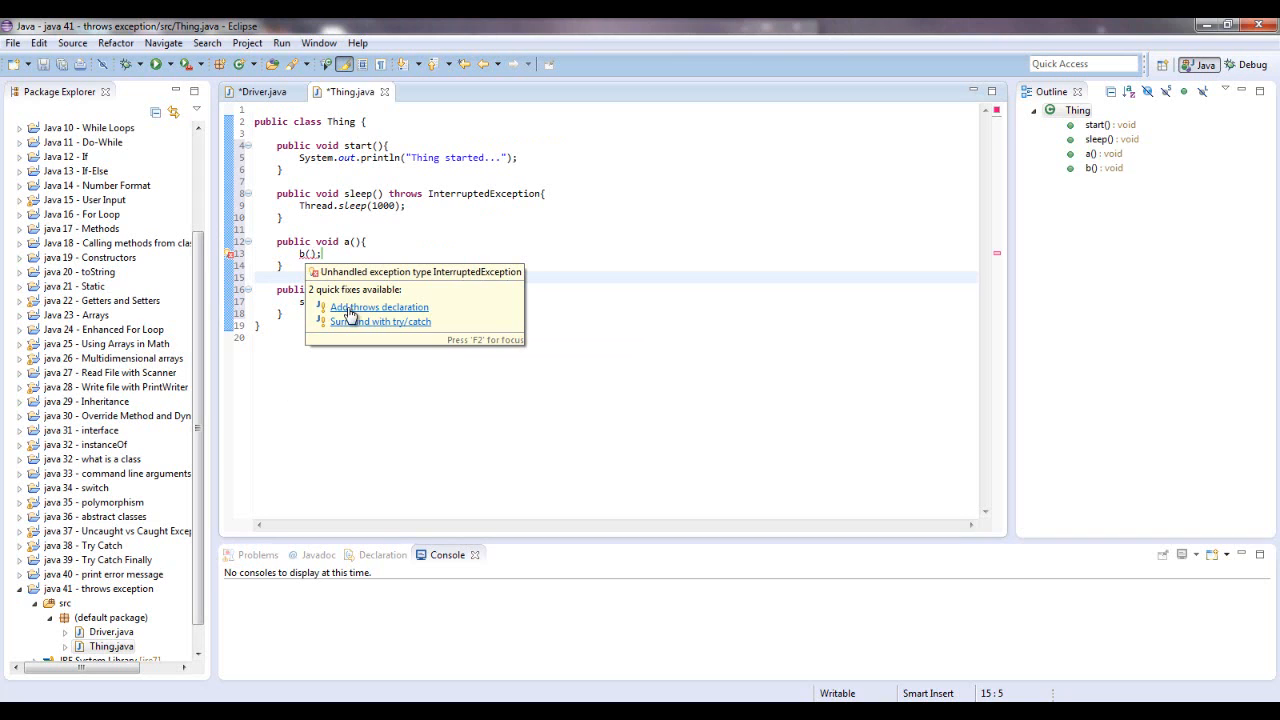
pyautogui.click(378, 307)
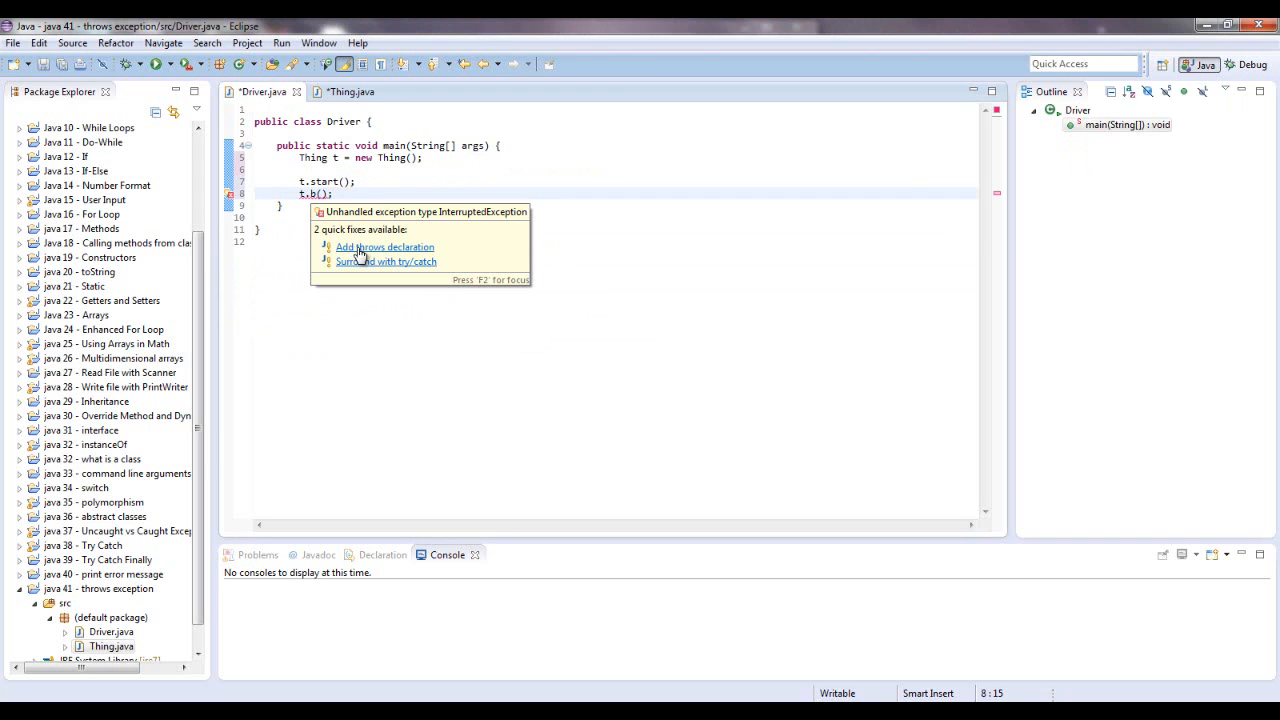
pyautogui.click(385, 247)
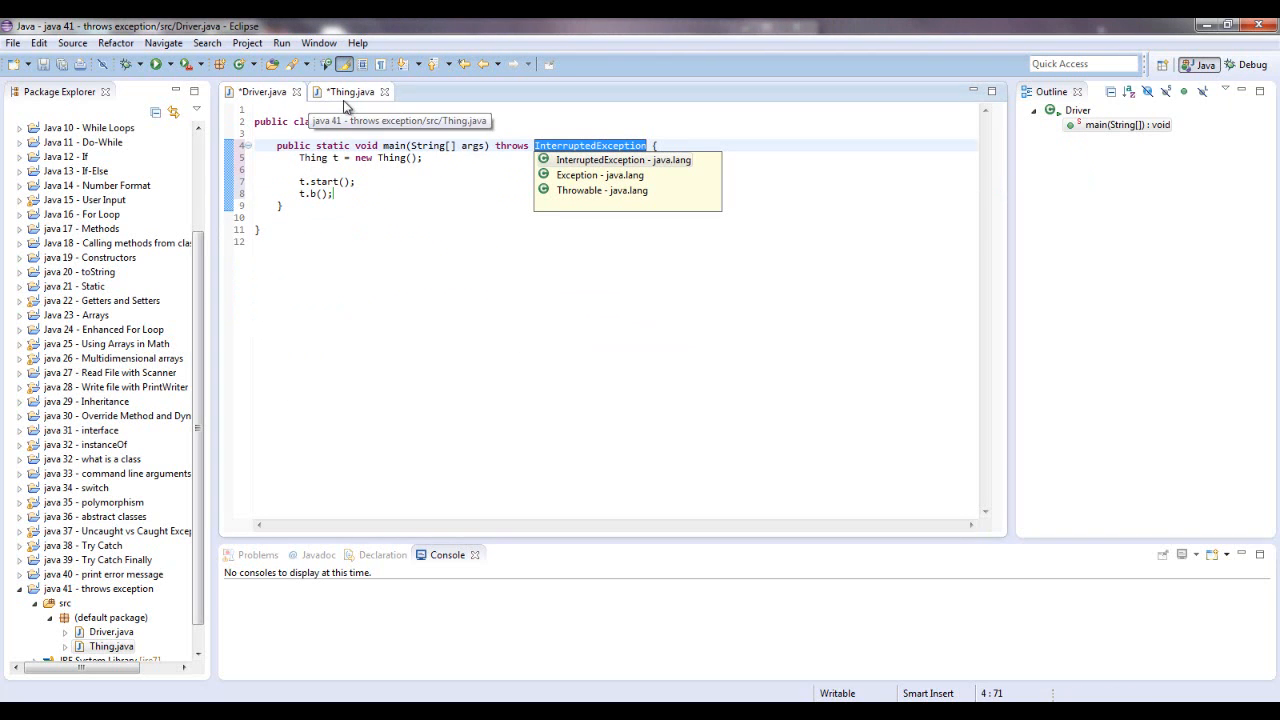
pyautogui.click(348, 91)
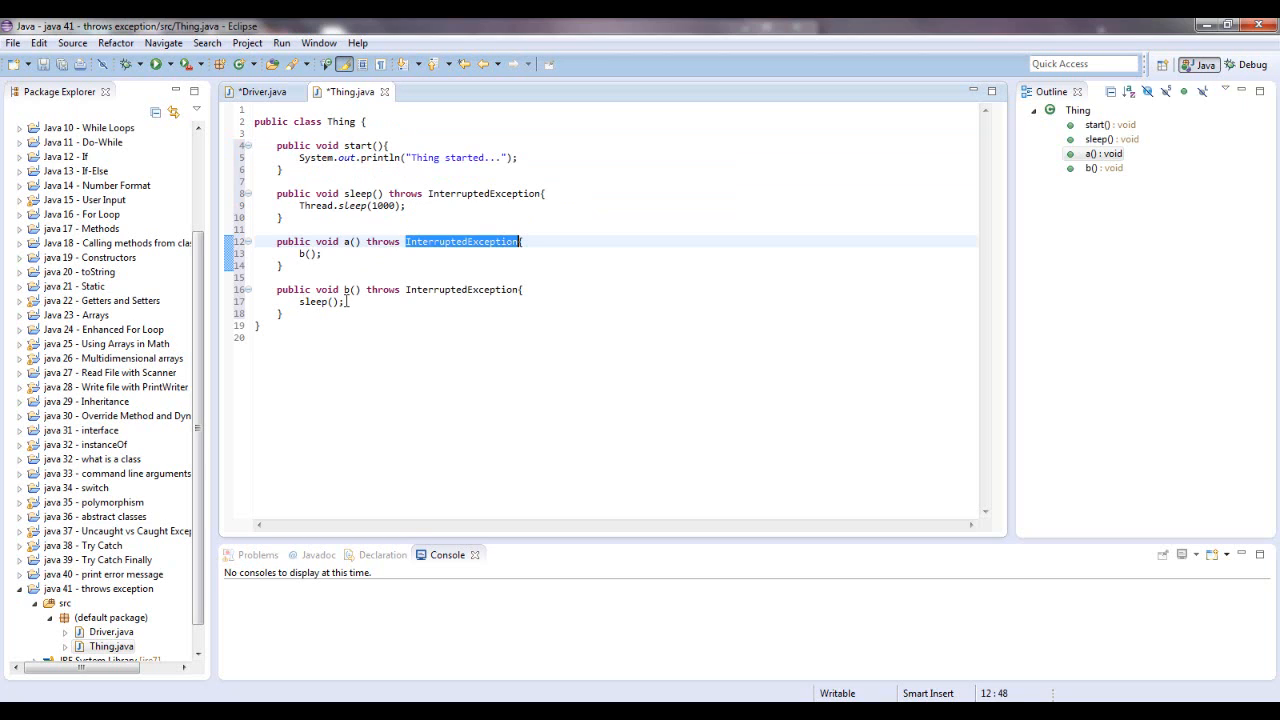
pyautogui.moveTo(377, 290)
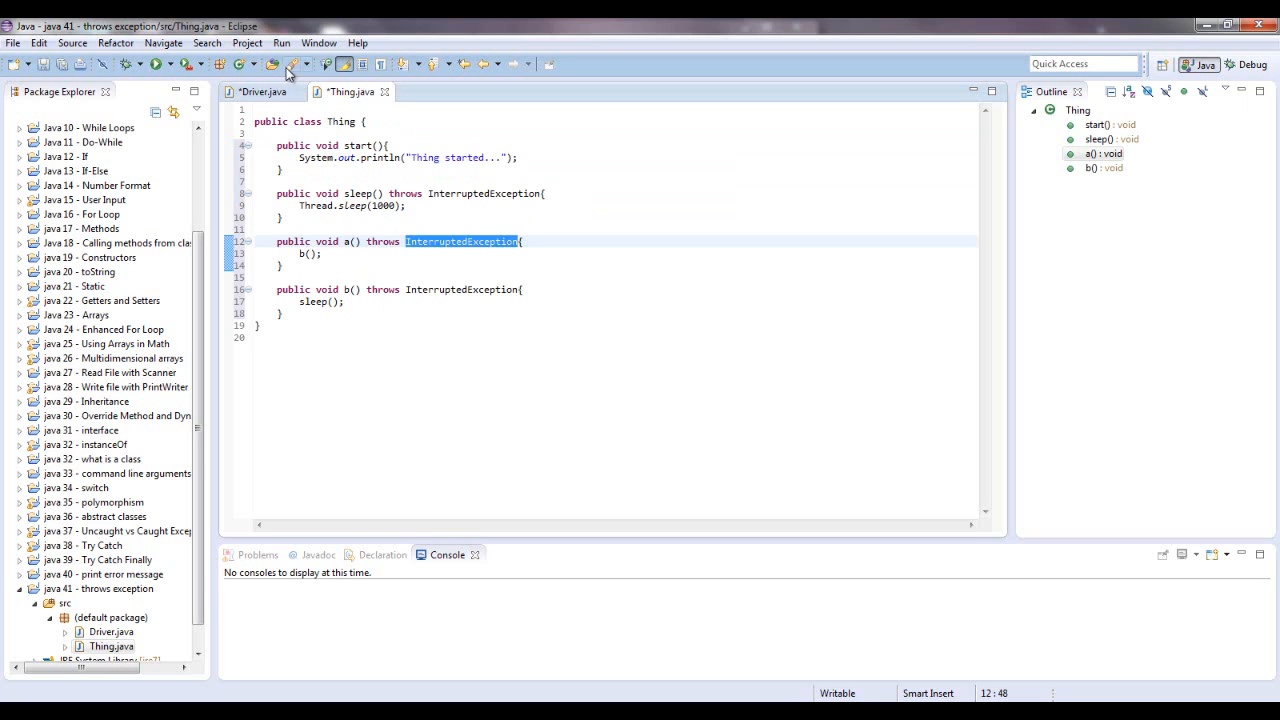
# Step: Switch to the Driver.java editor showing main declaring throws InterruptedException and calling t.b()
pyautogui.click(262, 91)
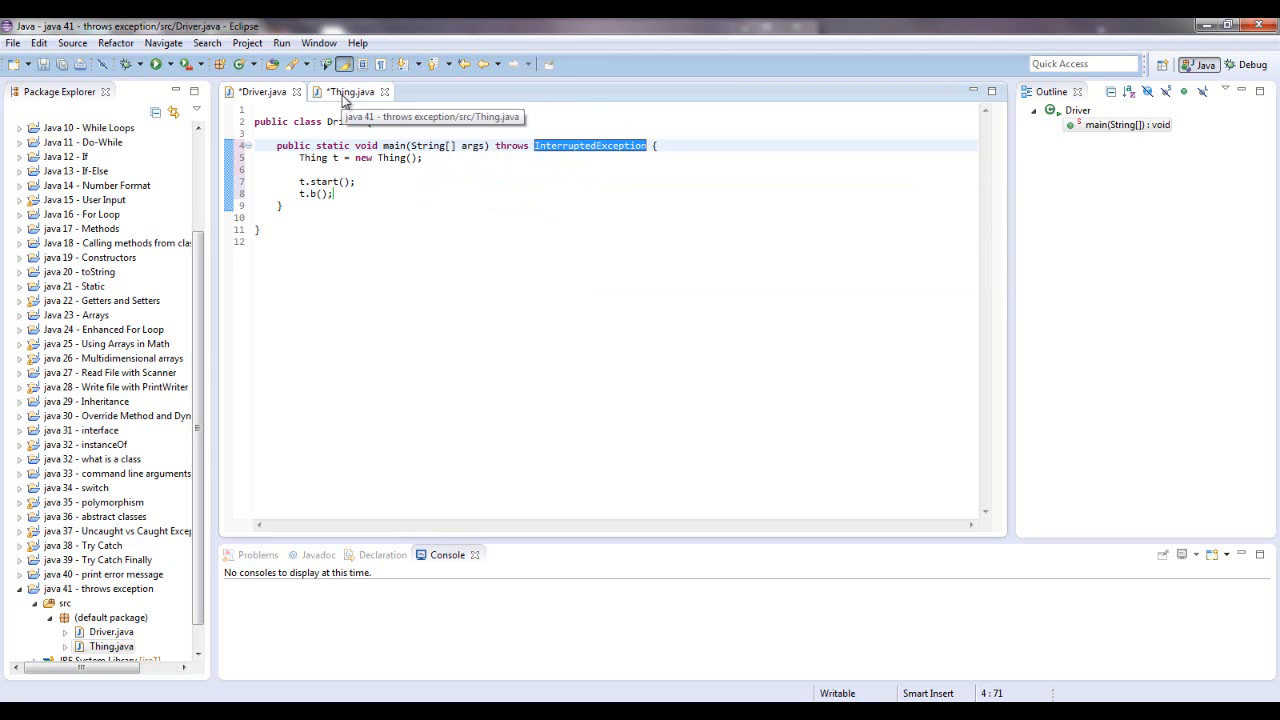
pyautogui.click(262, 91)
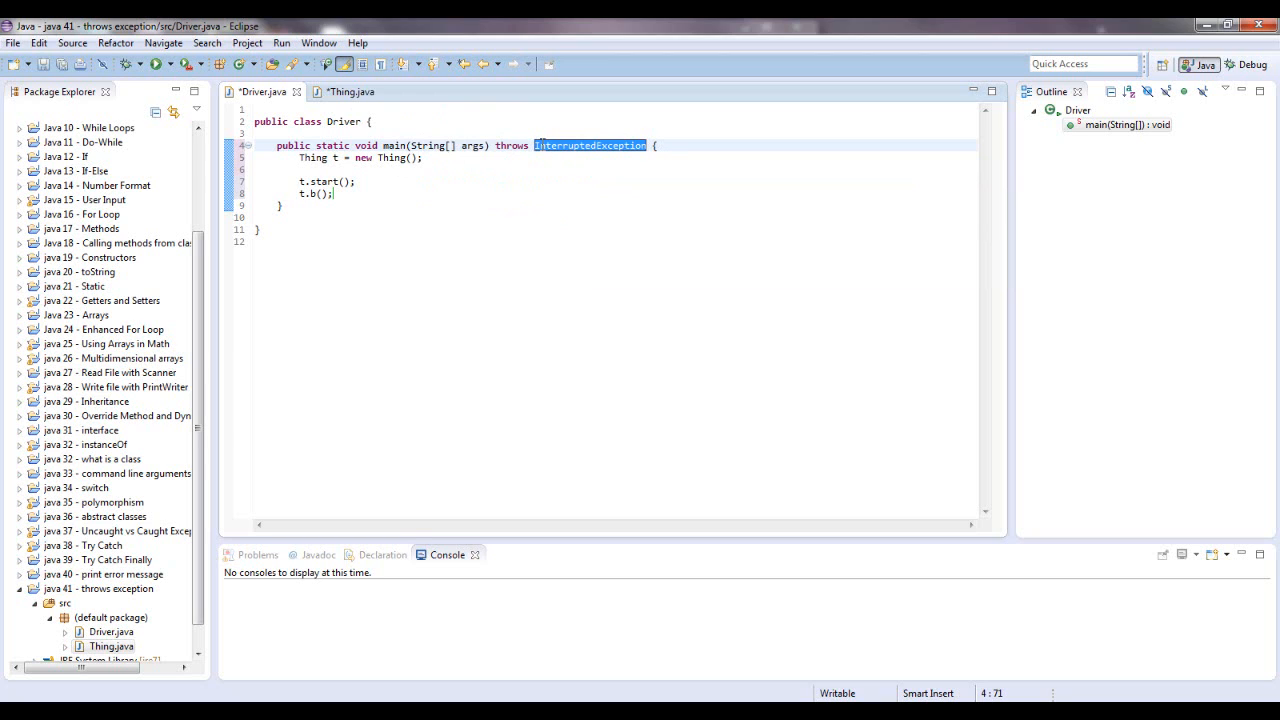